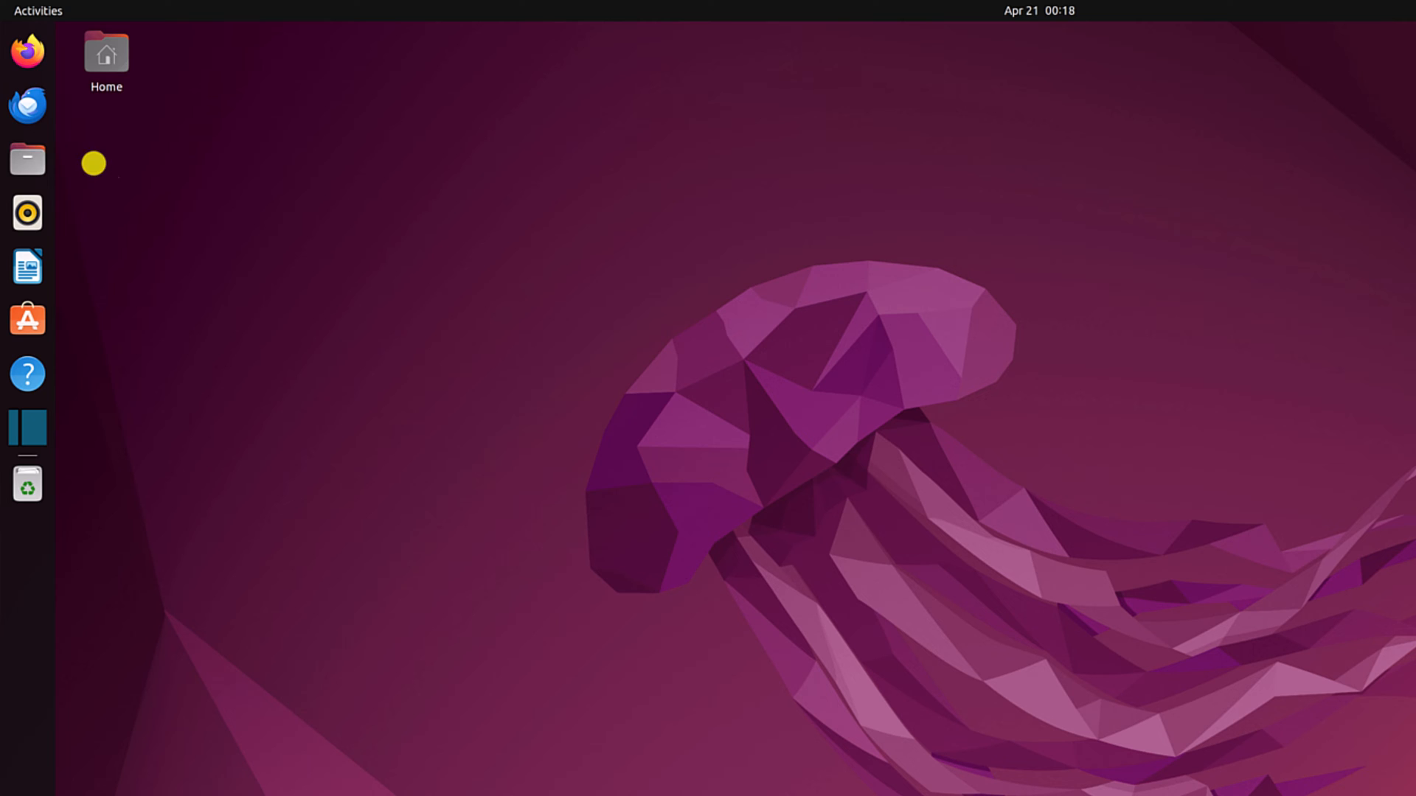
Search 'google chrome' in Firefox and open the sponsored Google Chrome download result.
left_click(23, 58)
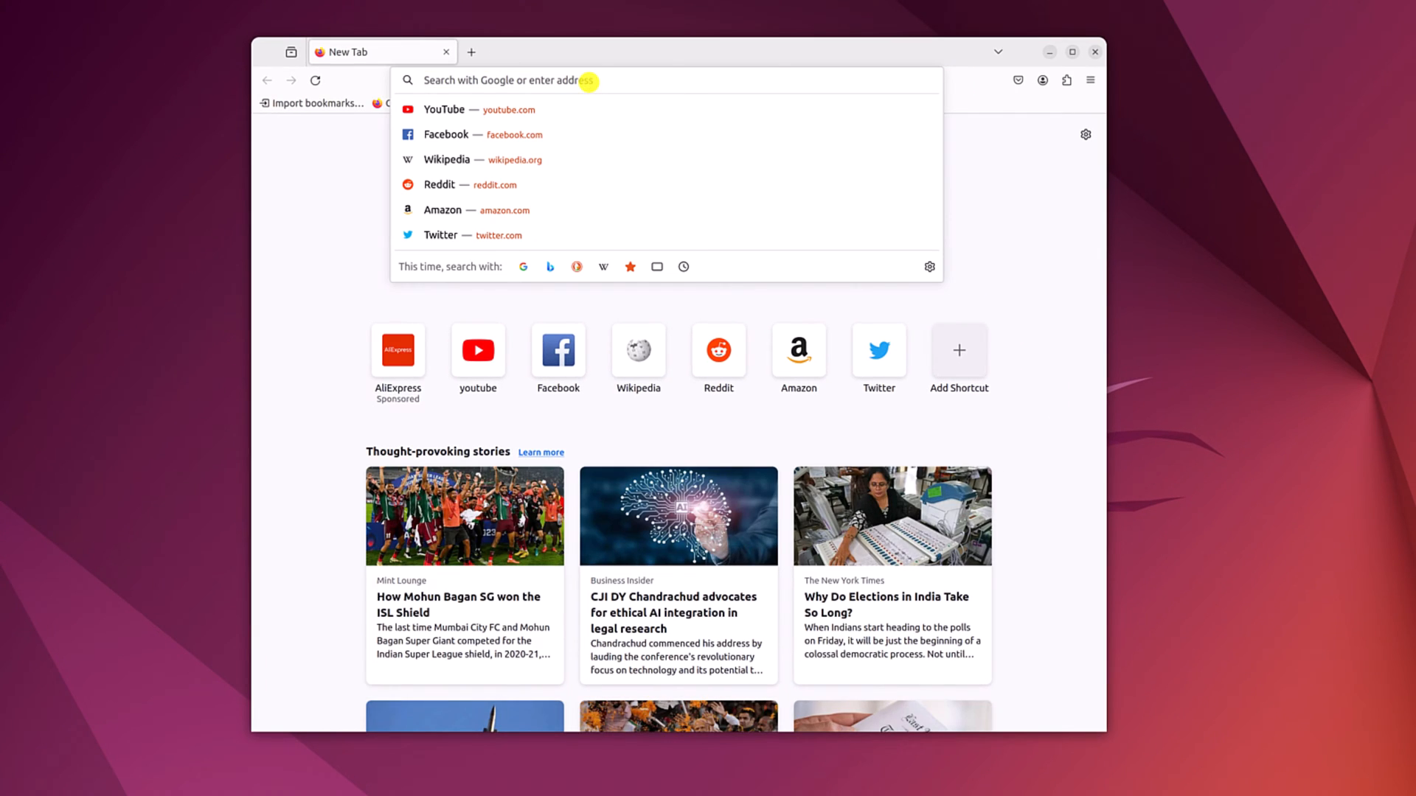
type("google chrome")
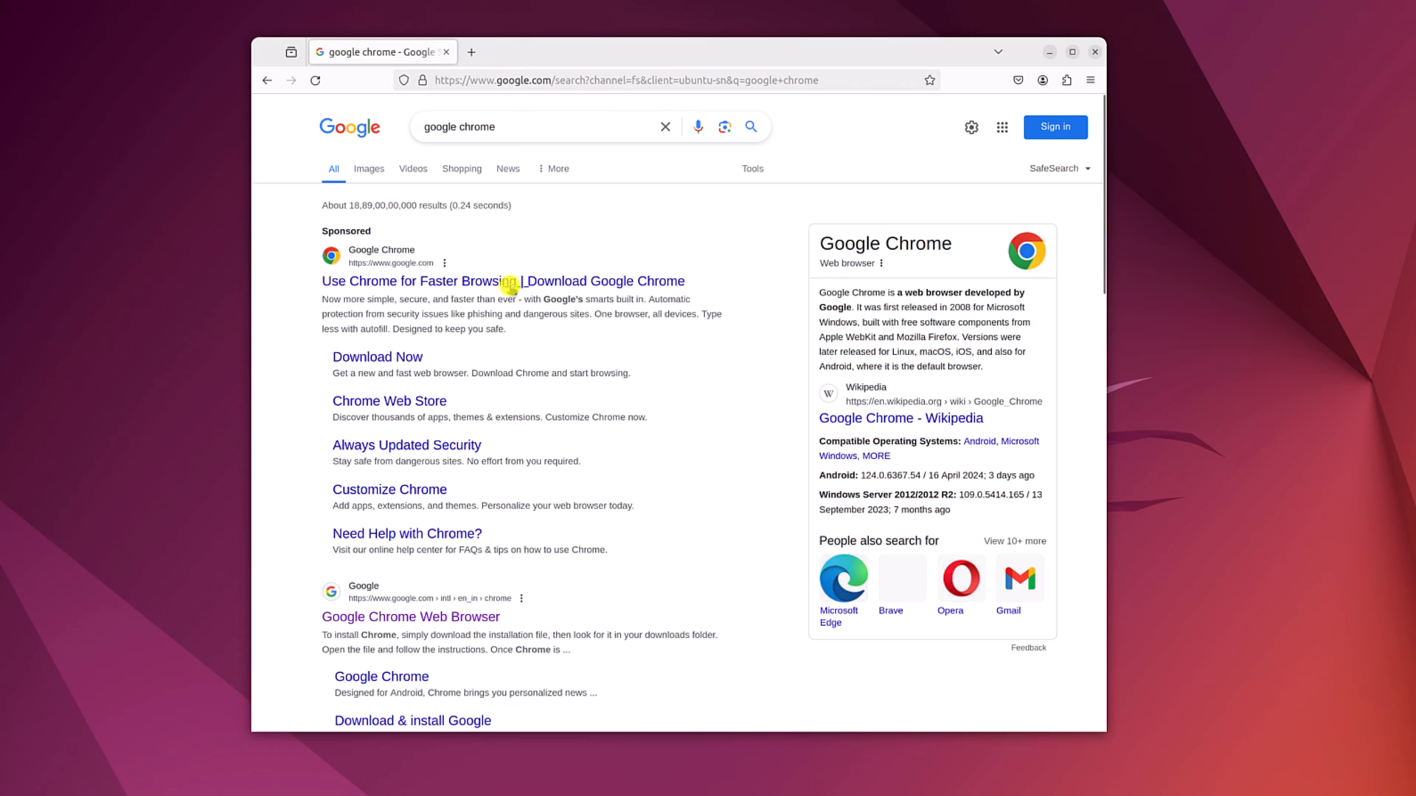
left_click(494, 281)
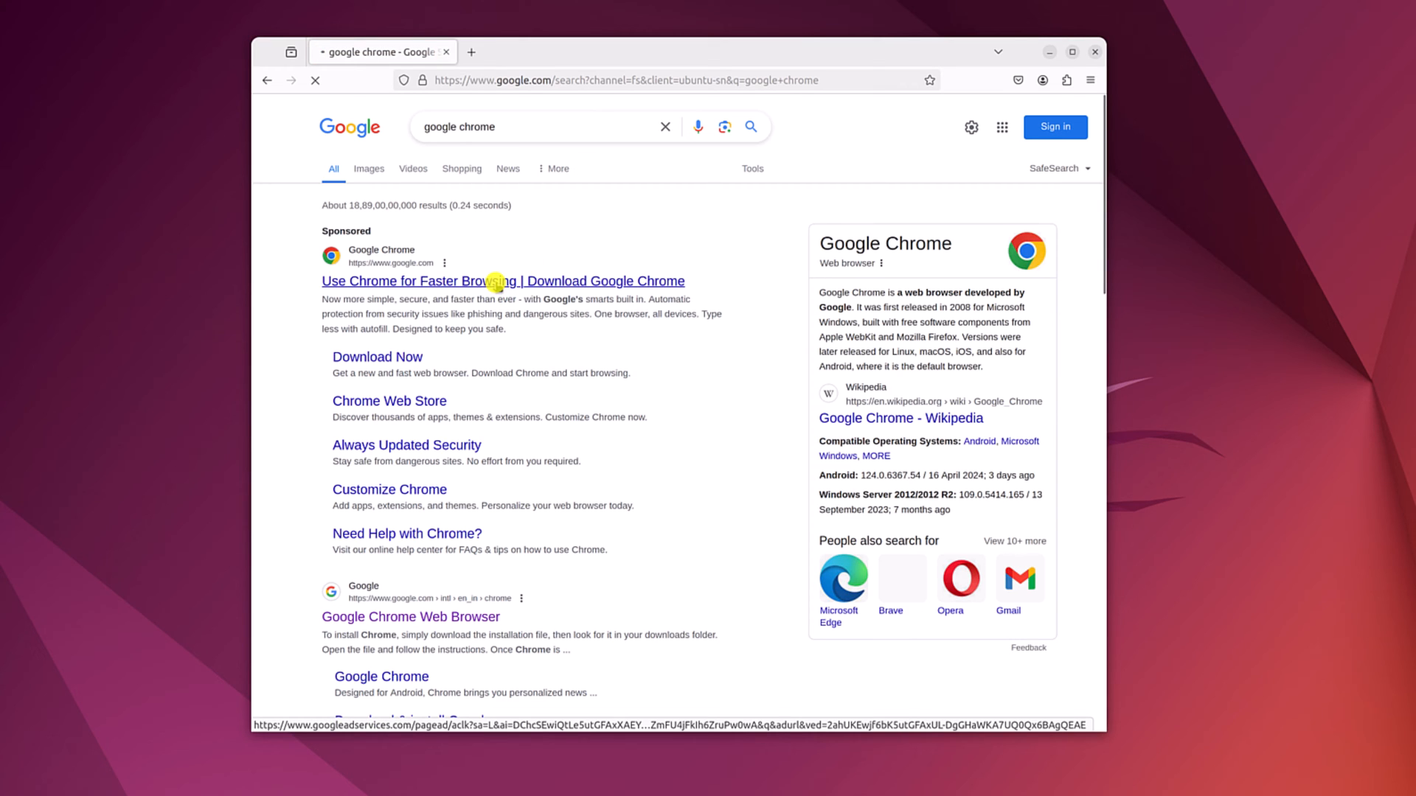
left_click(494, 281)
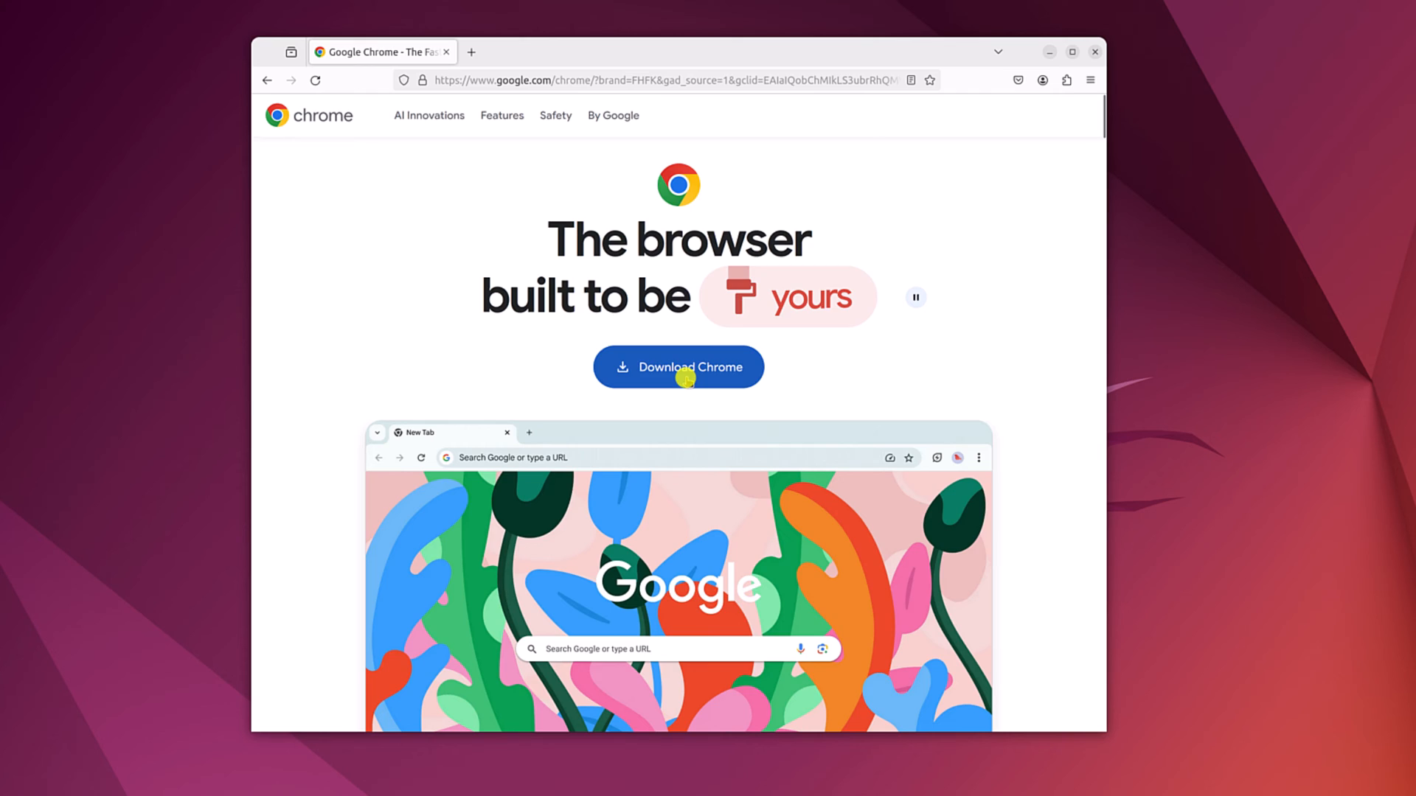
Download Chrome as the 64-bit .deb package for Debian/Ubuntu, accepting the terms.
left_click(678, 367)
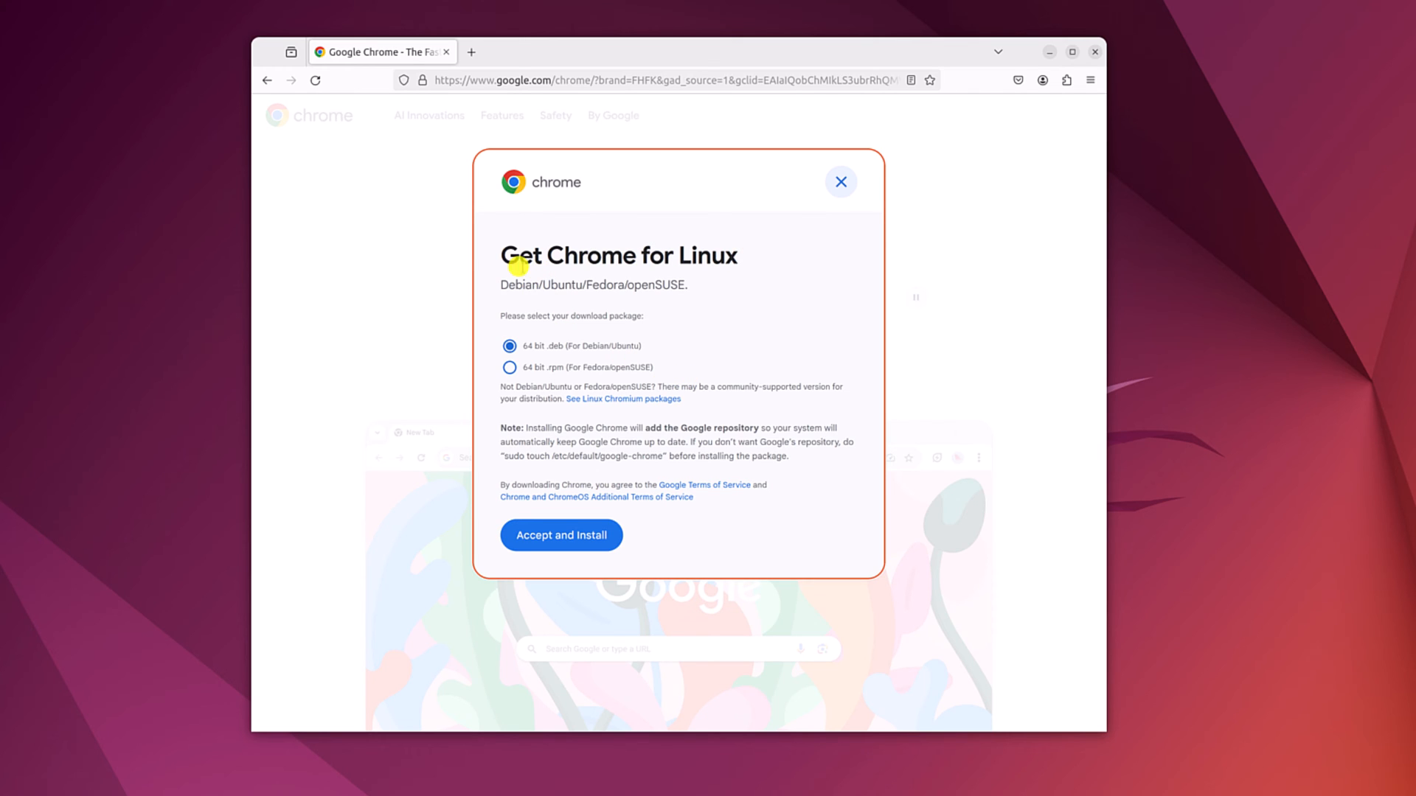
mouse_move(753, 264)
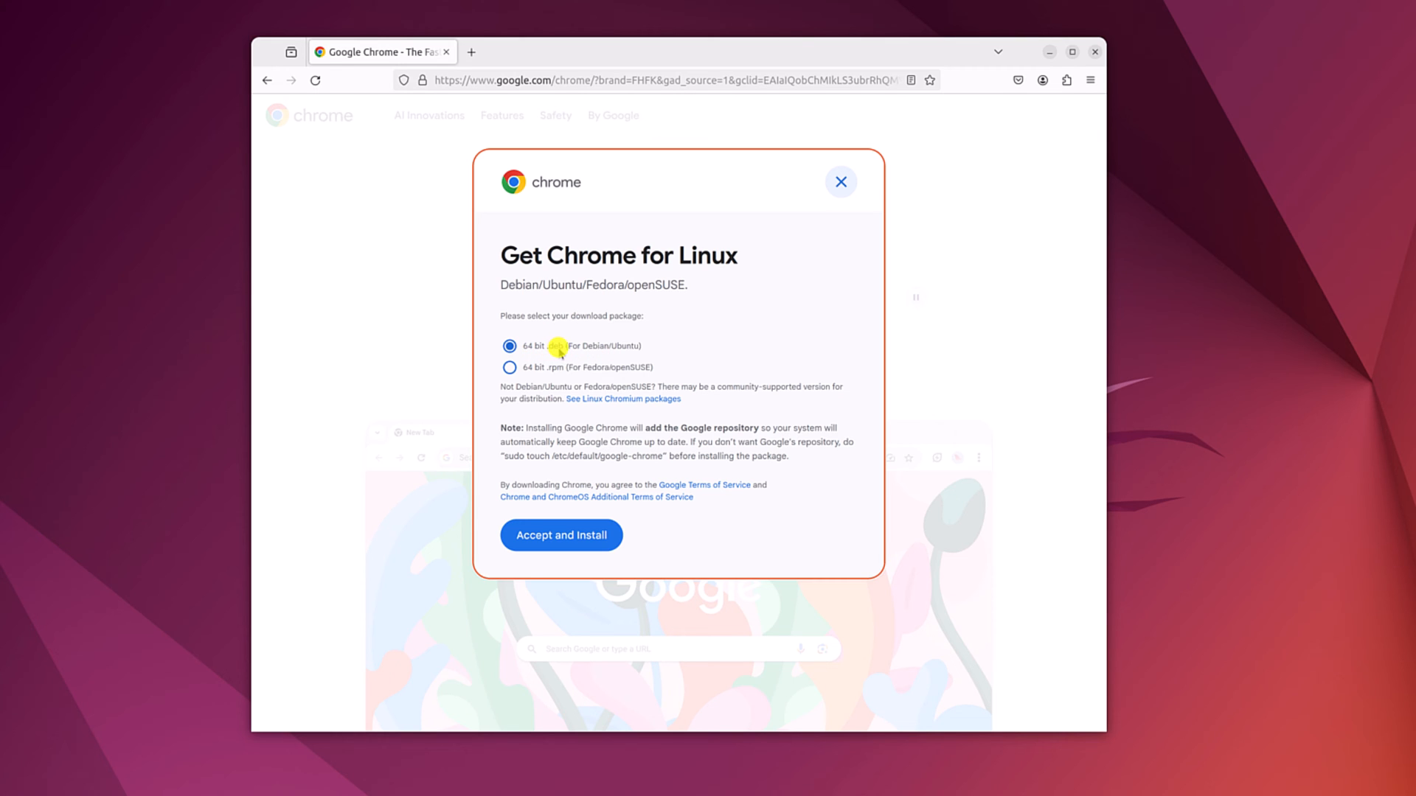
mouse_move(623, 352)
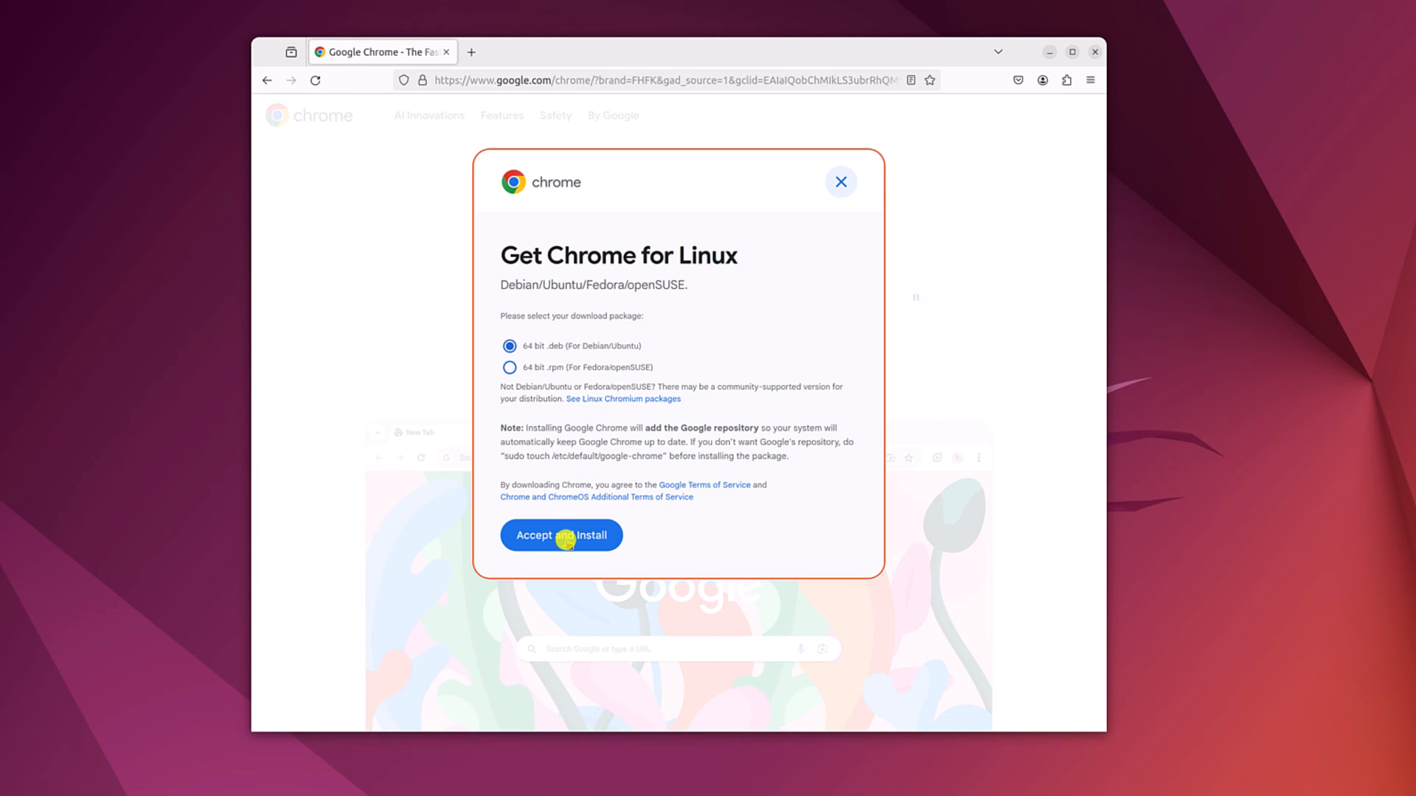
left_click(565, 535)
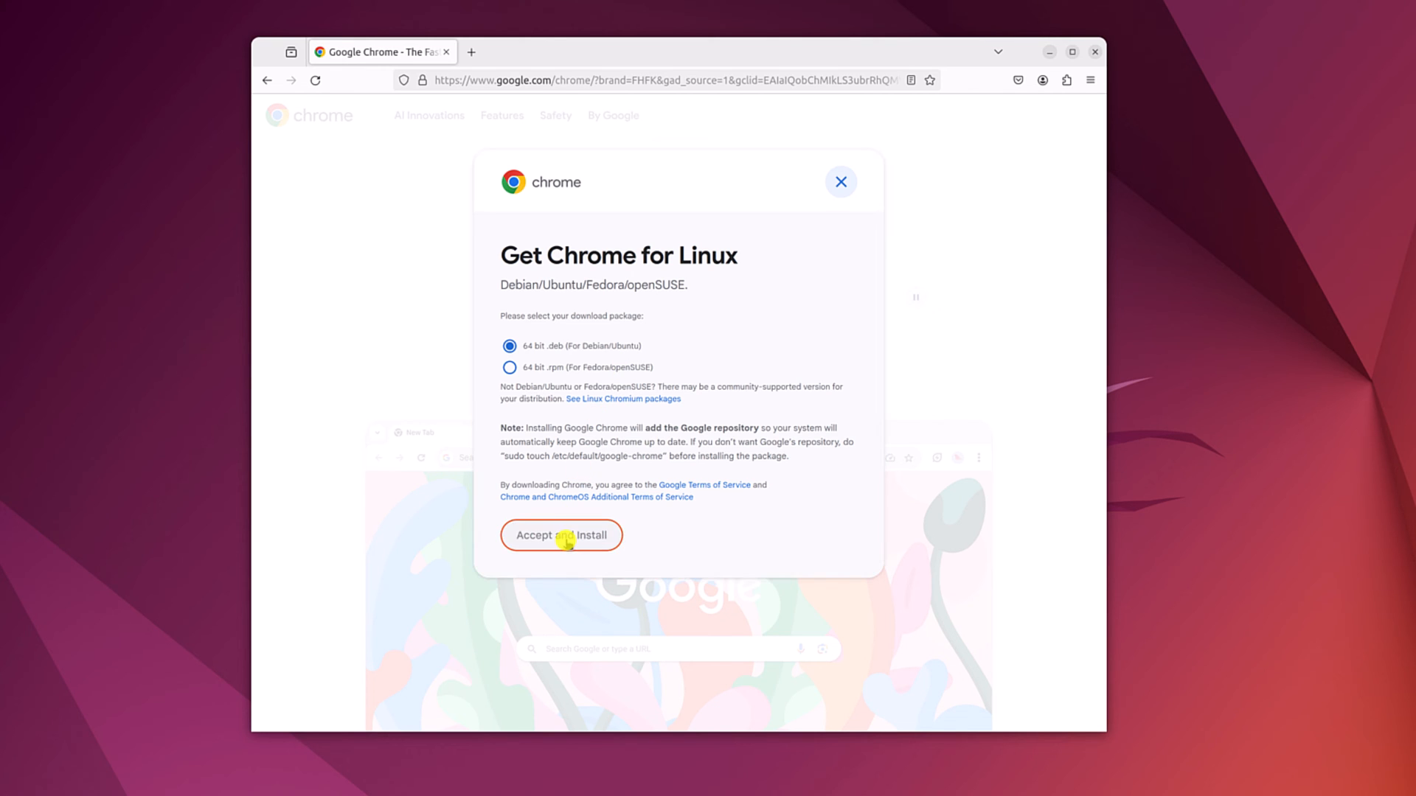
left_click(562, 536)
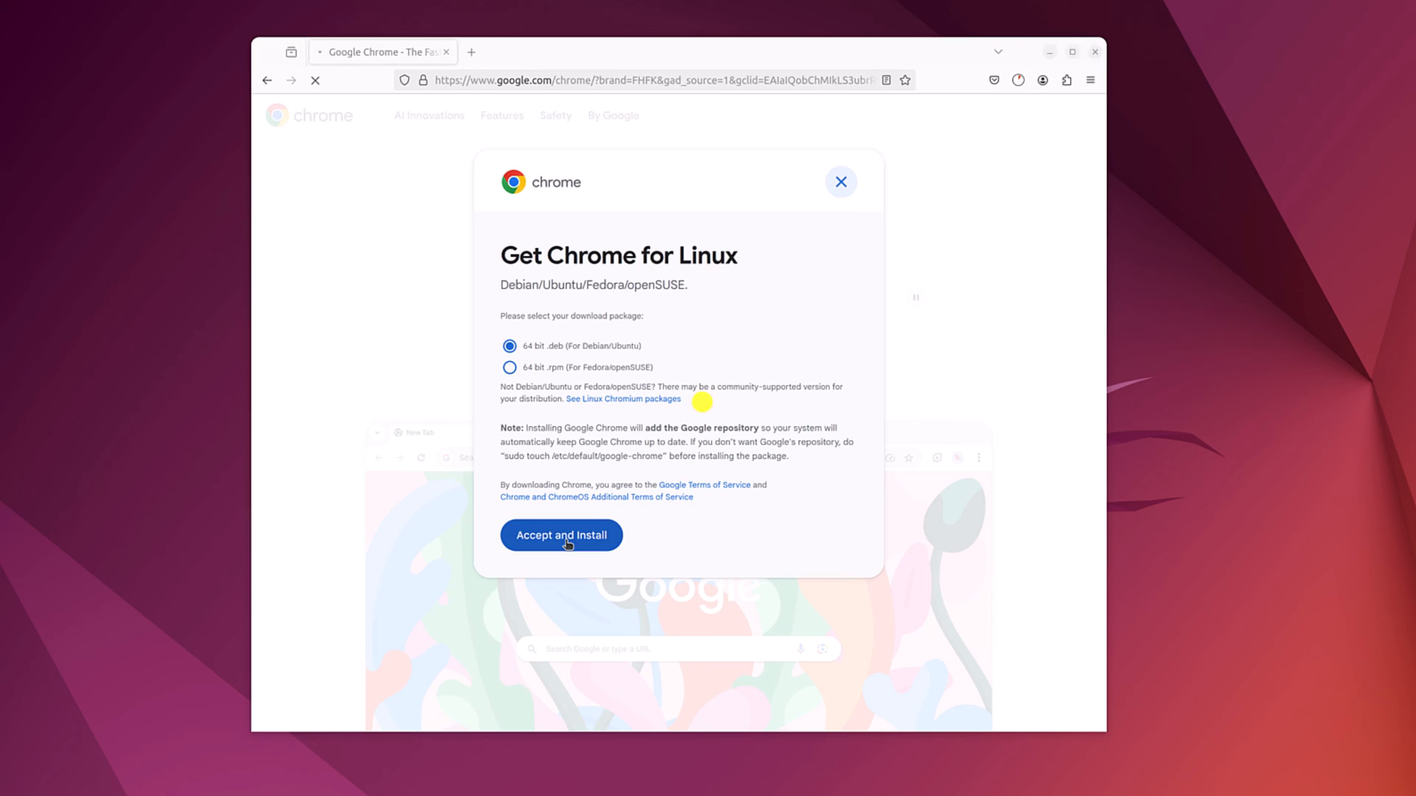
left_click(560, 535)
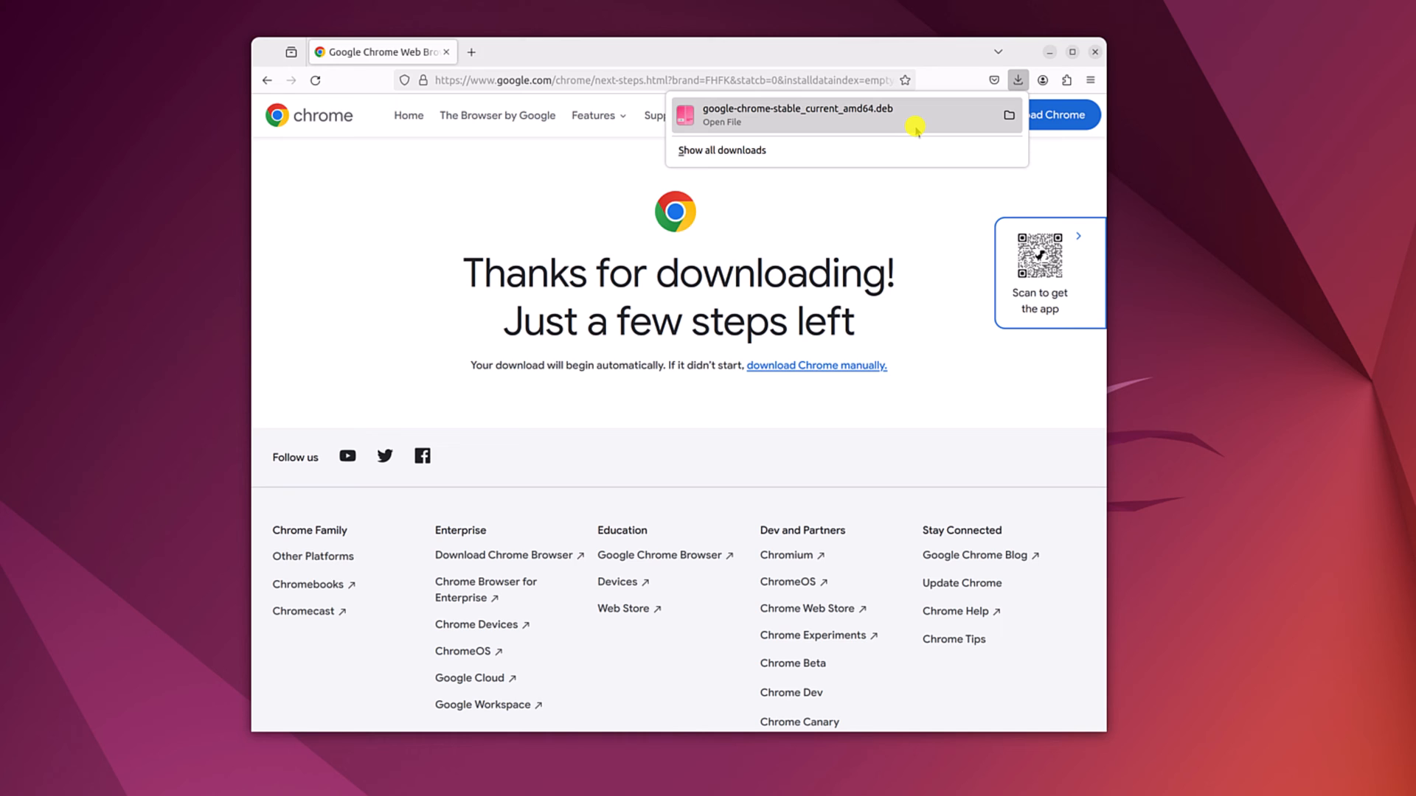
mouse_move(827, 118)
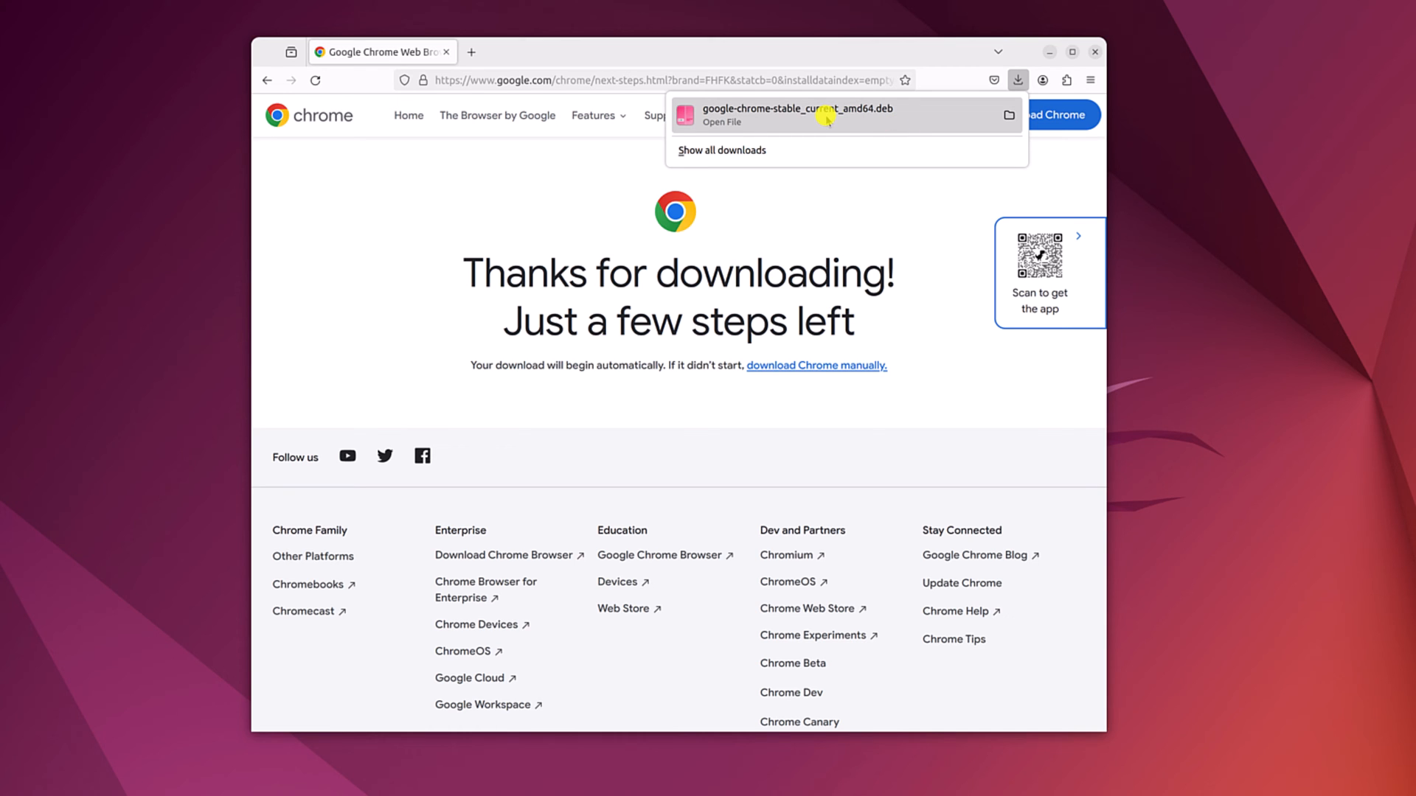
Open the downloaded Chrome .deb with Software Install.
left_click(809, 115)
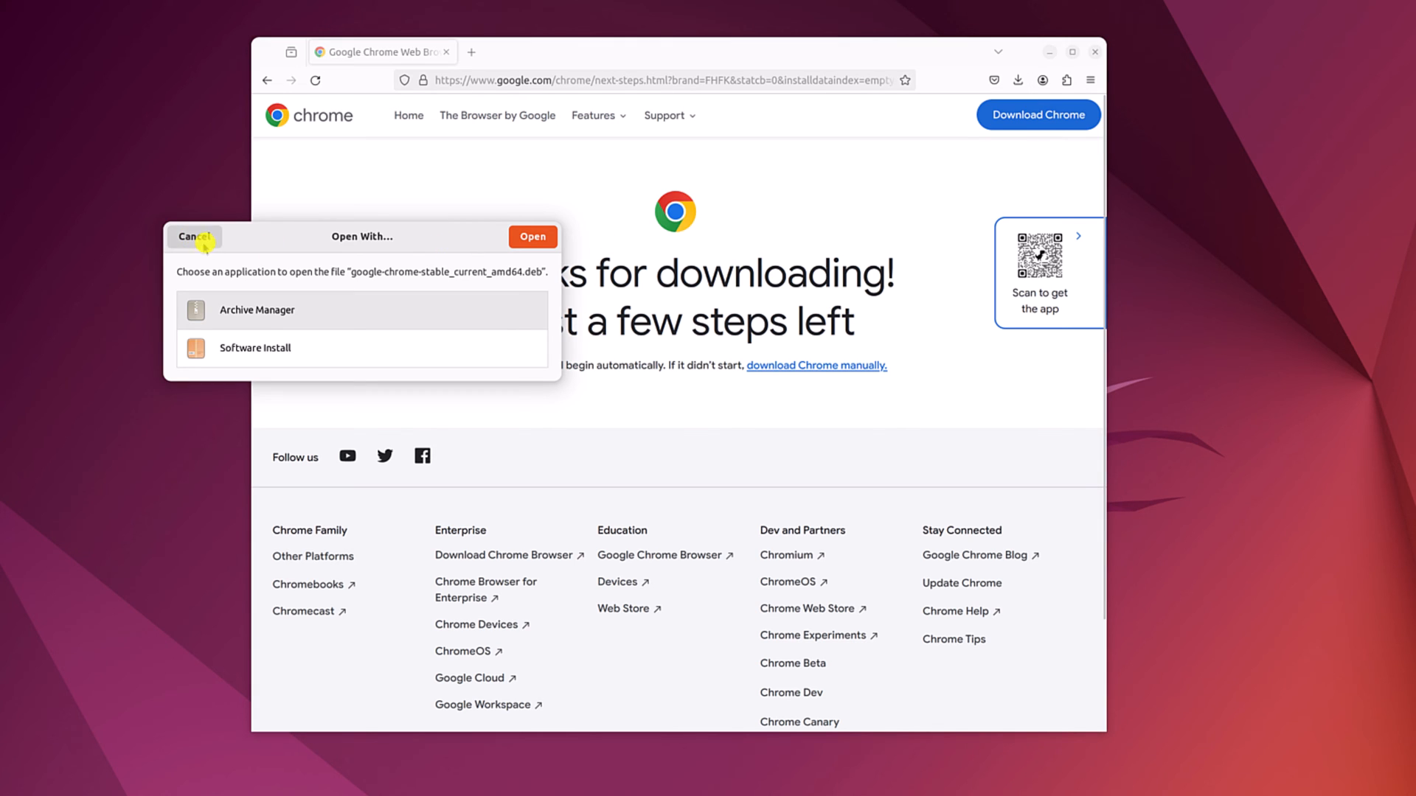
mouse_move(448, 249)
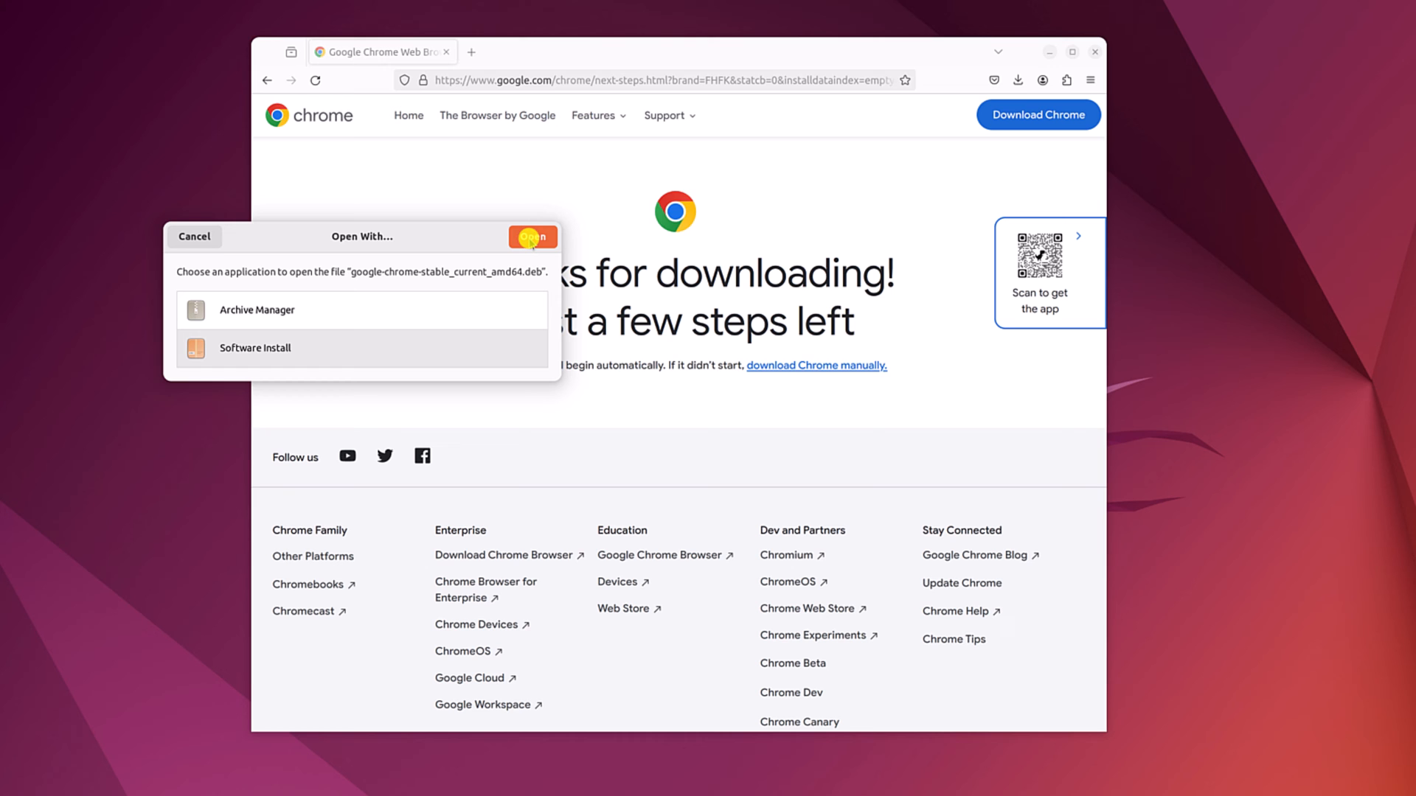
left_click(532, 236)
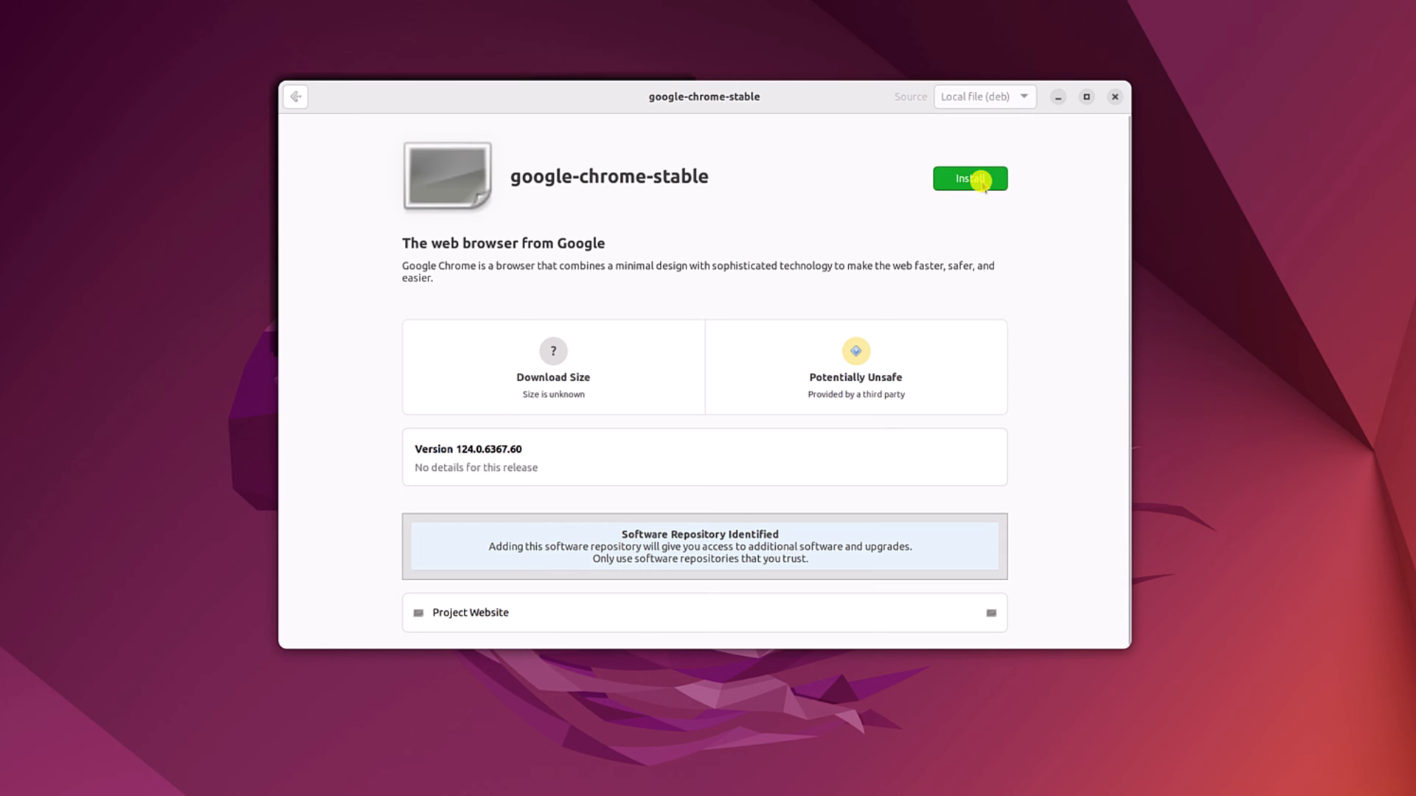
Install google-chrome-stable, authenticate with the administrator password, then close Ubuntu Software.
left_click(970, 179)
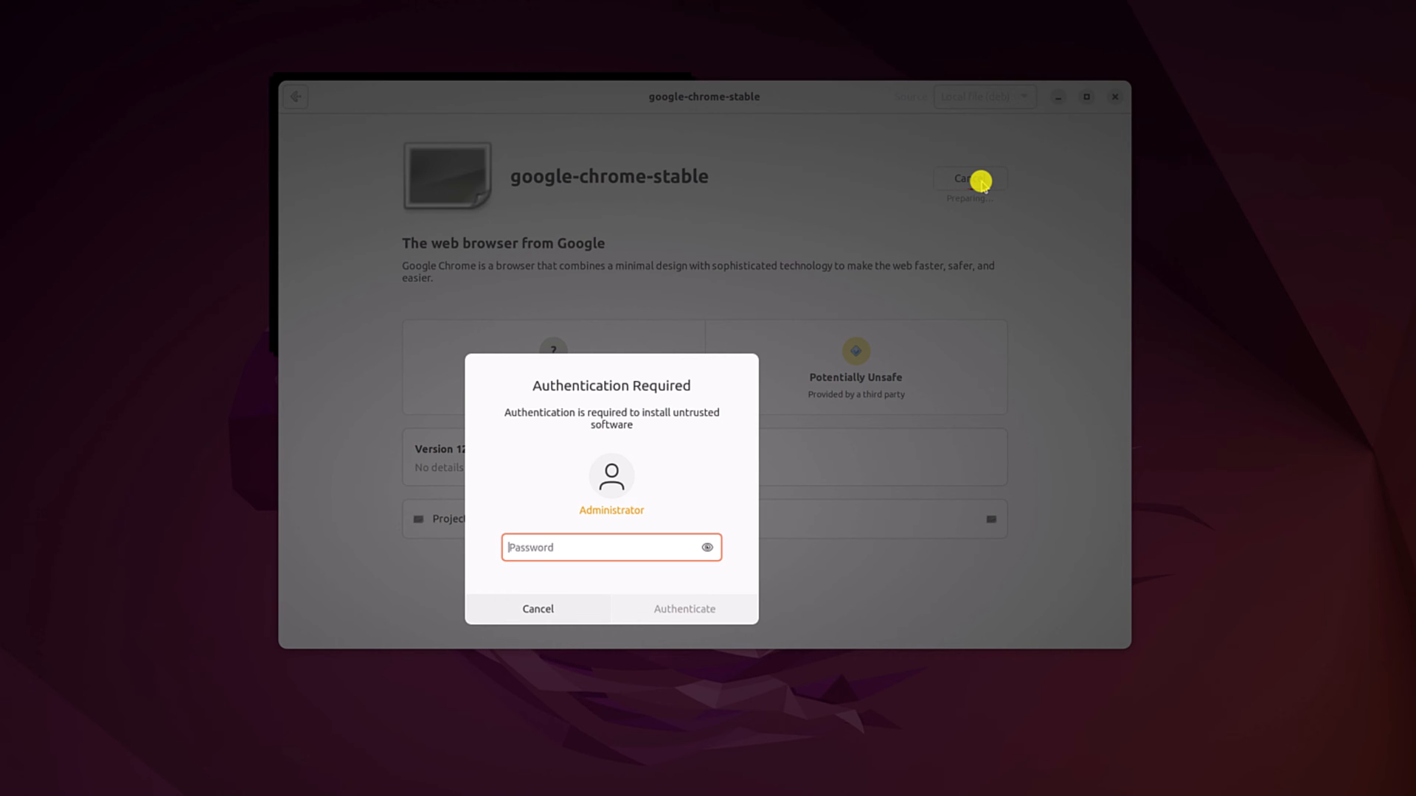
type("••")
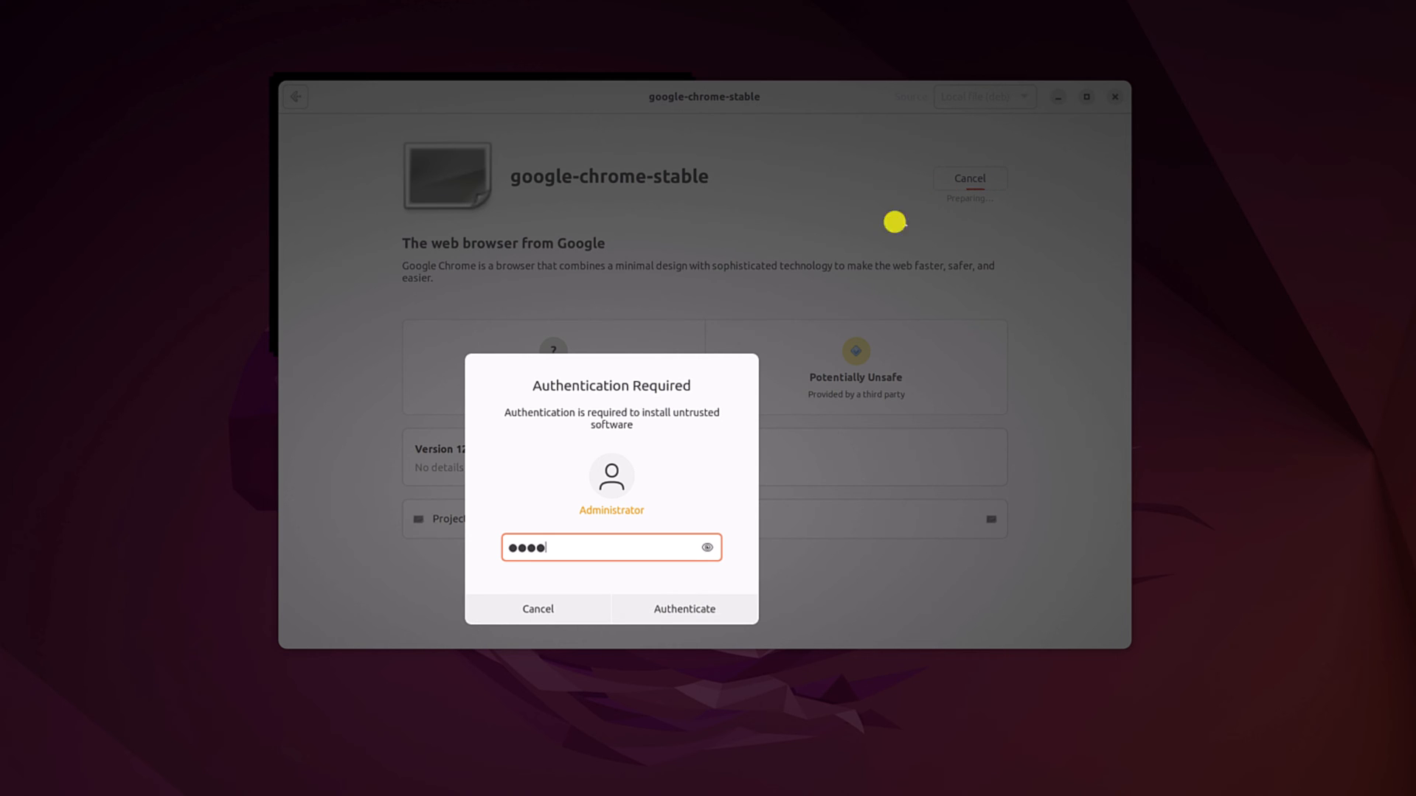
left_click(683, 609)
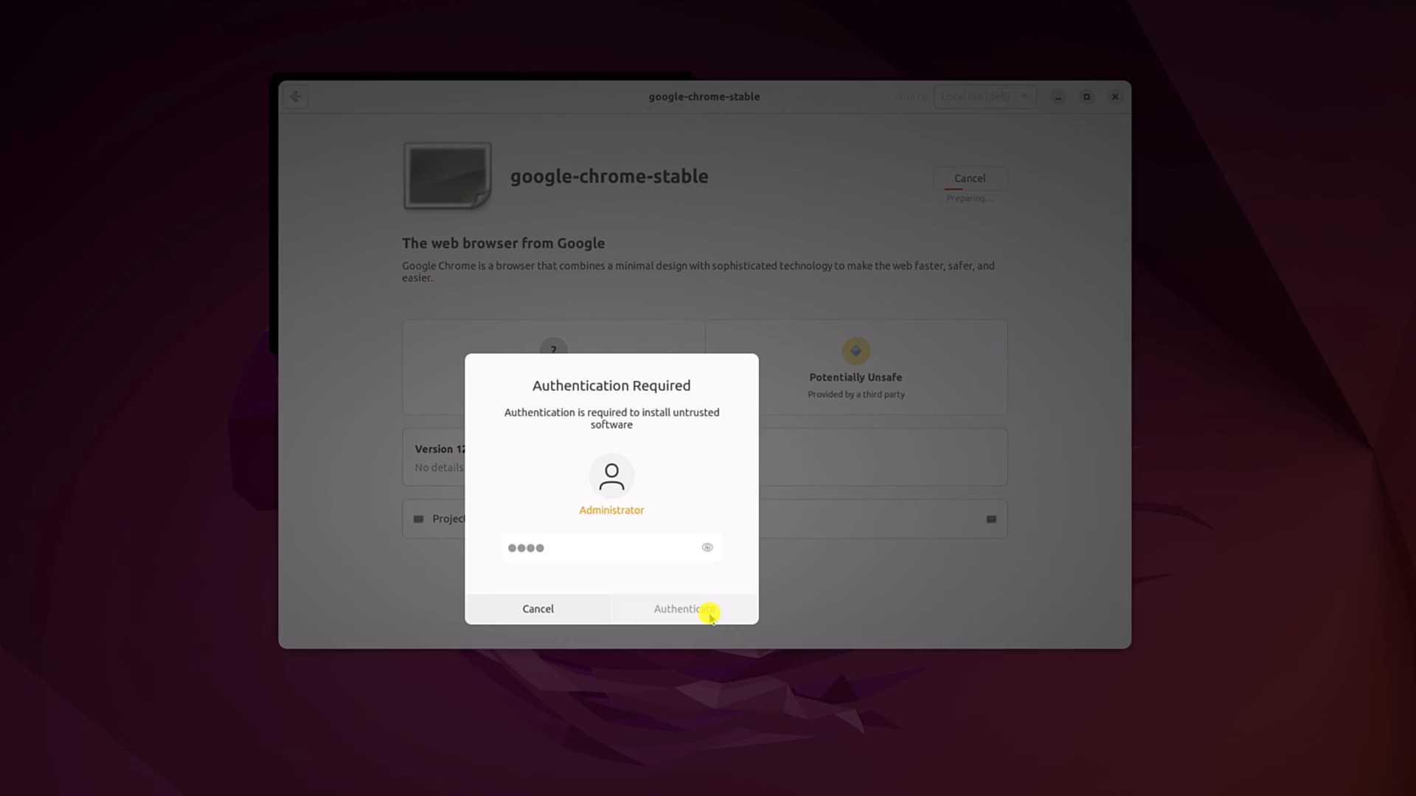
left_click(680, 609)
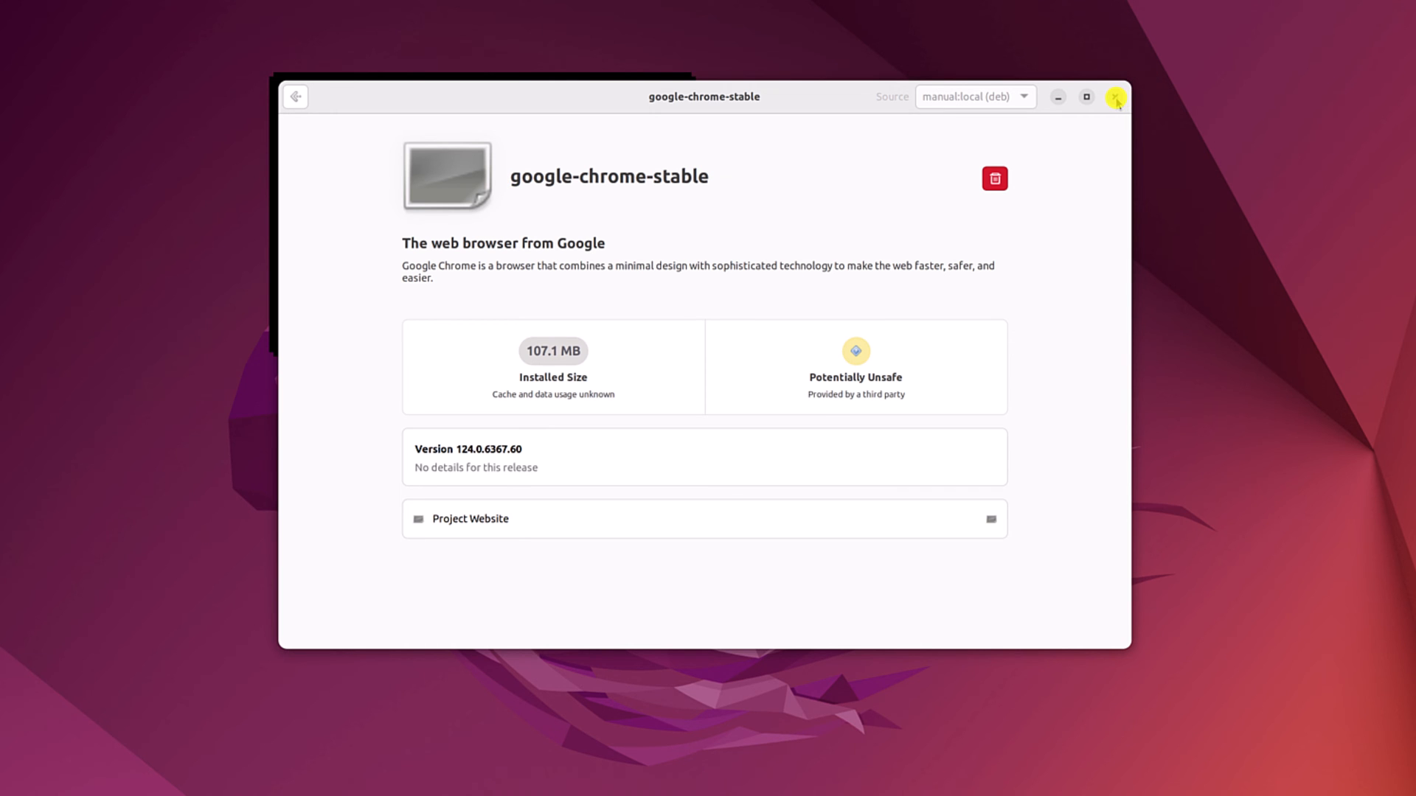
left_click(1114, 97)
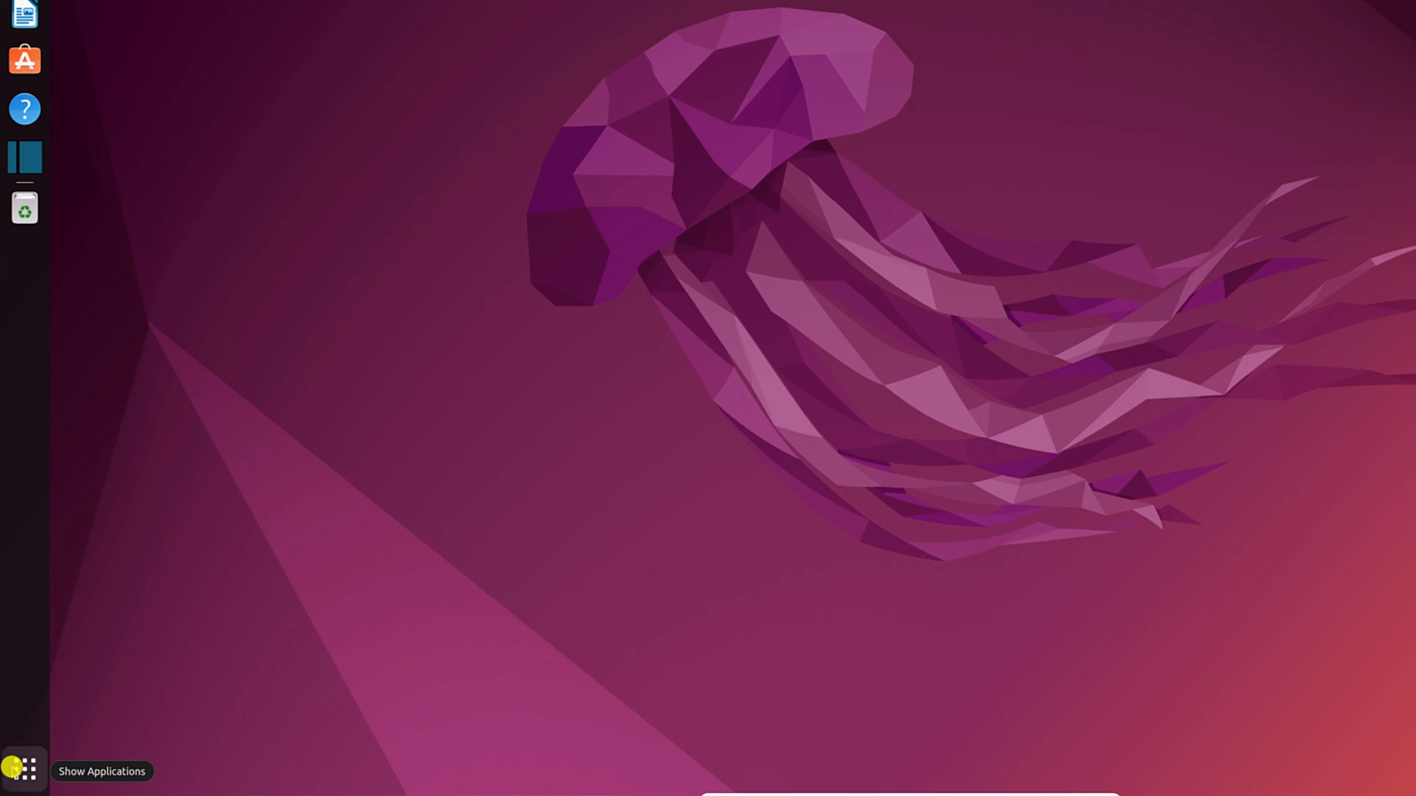
Search 'Google' in Show Applications and launch Google Chrome.
left_click(33, 771)
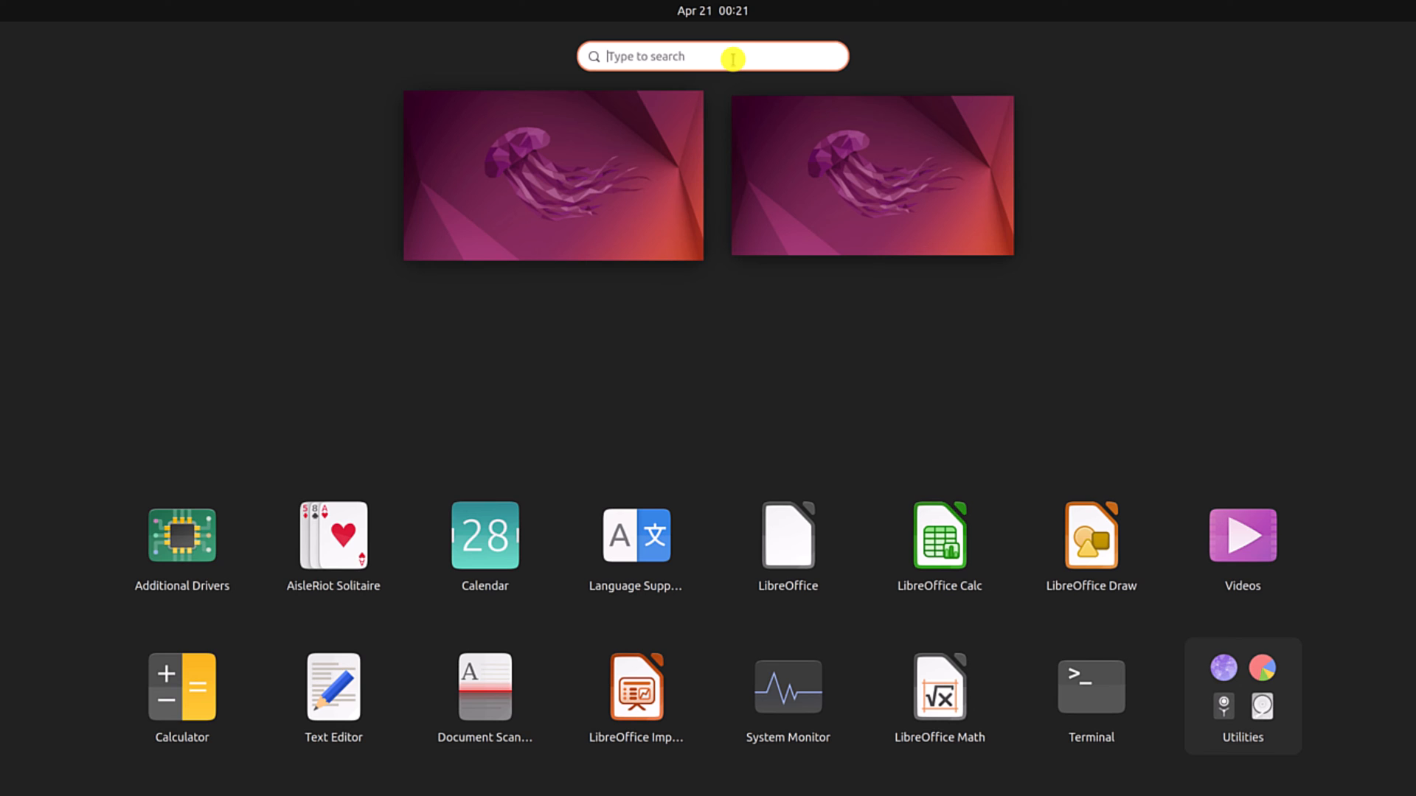
type("Google")
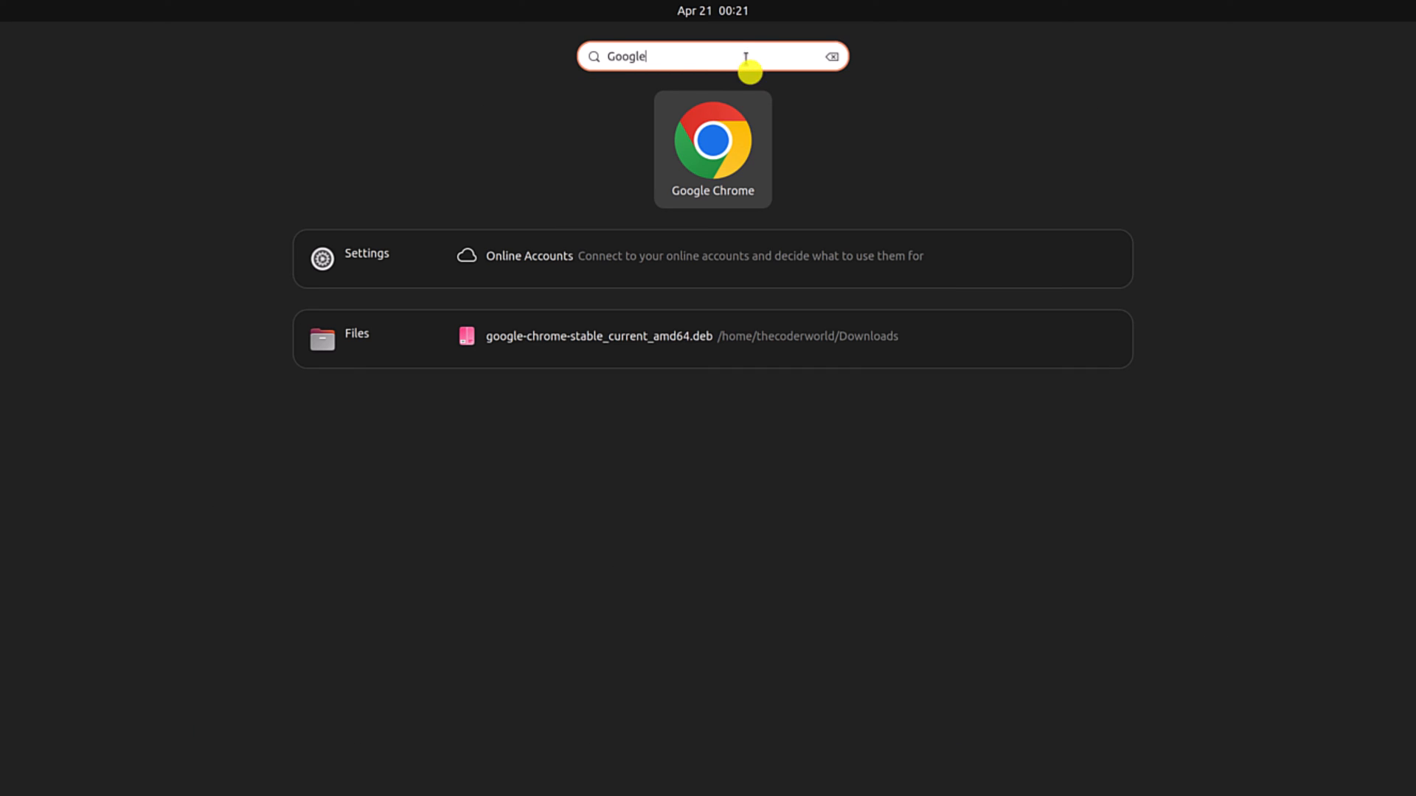
left_click(713, 147)
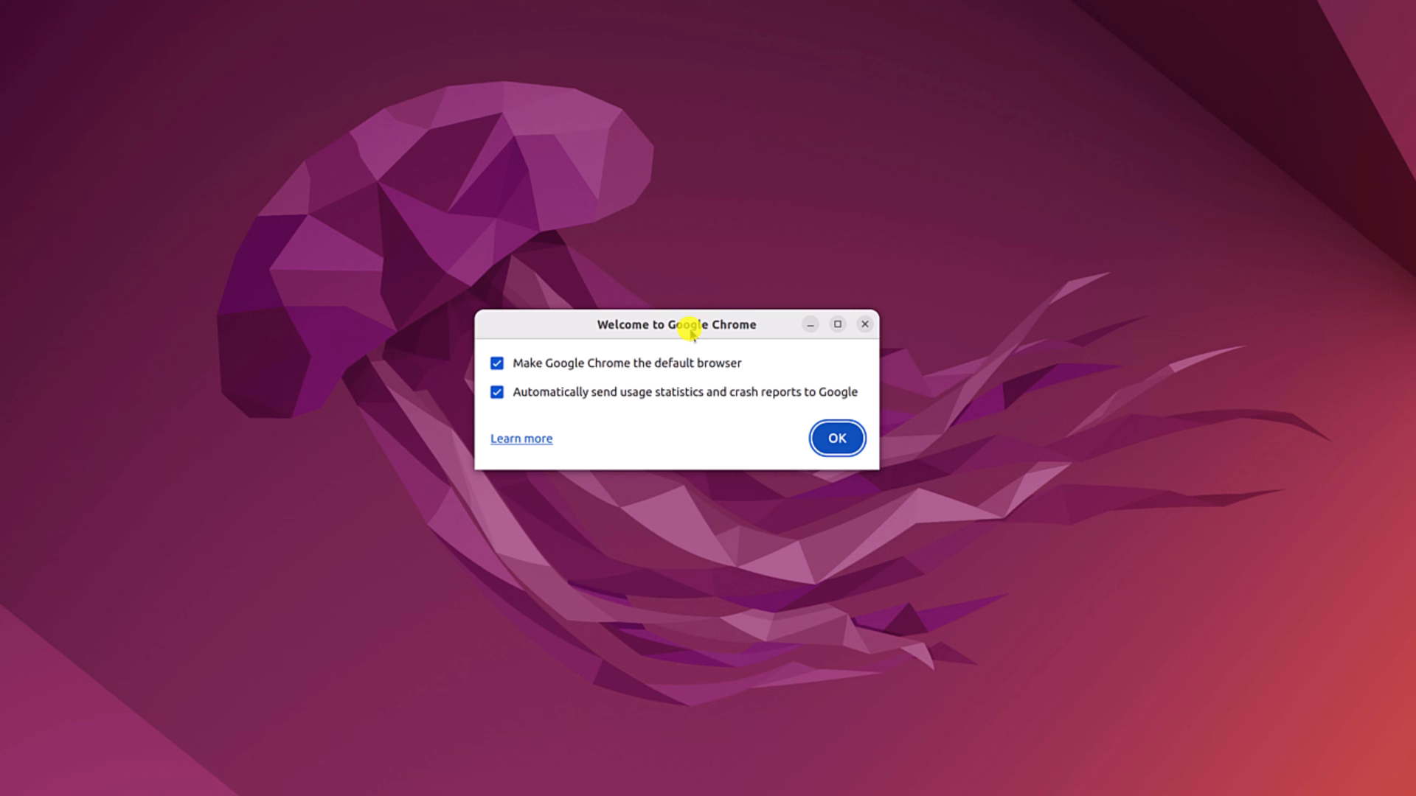
Keep Chrome as default browser with usage statistics checked, and confirm the welcome dialog.
left_click(496, 363)
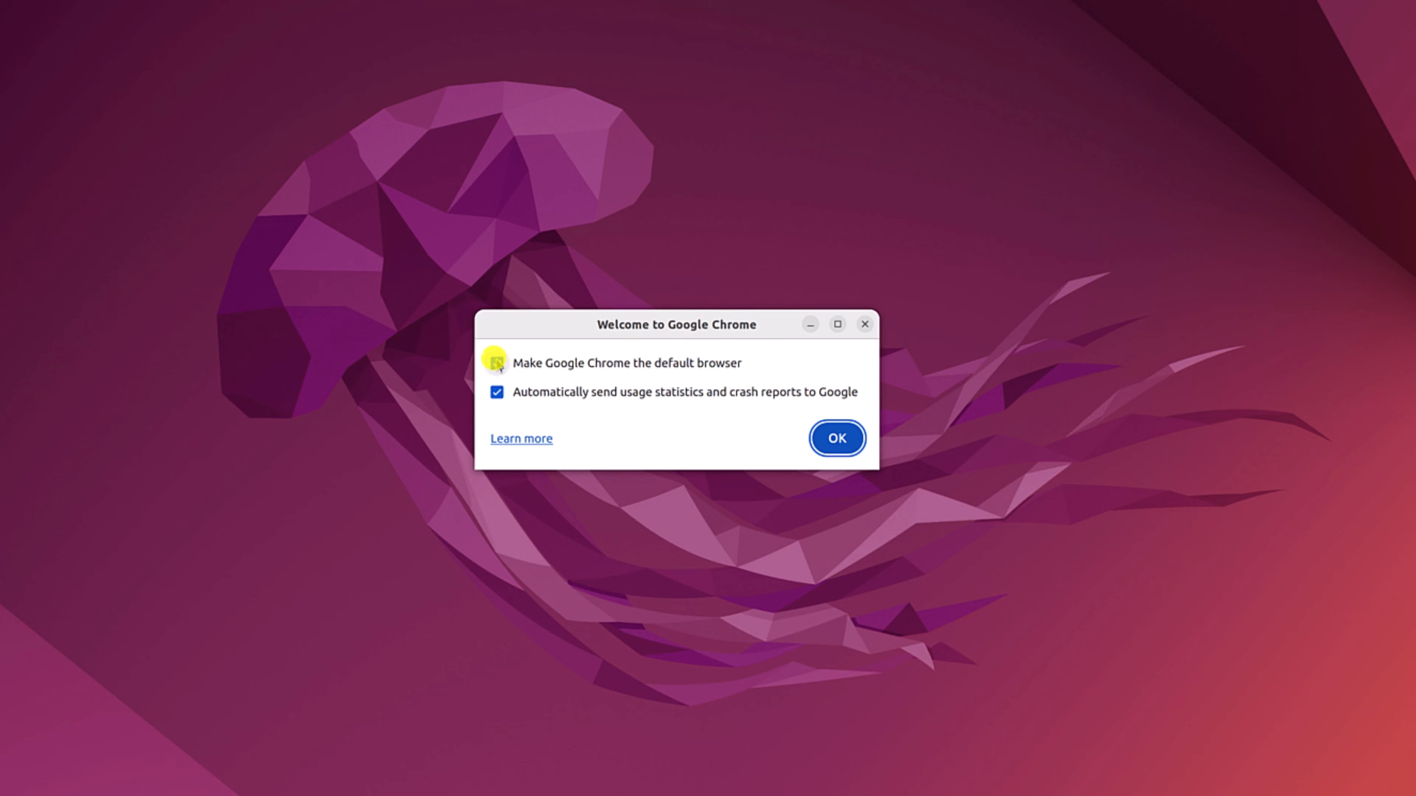
left_click(497, 363)
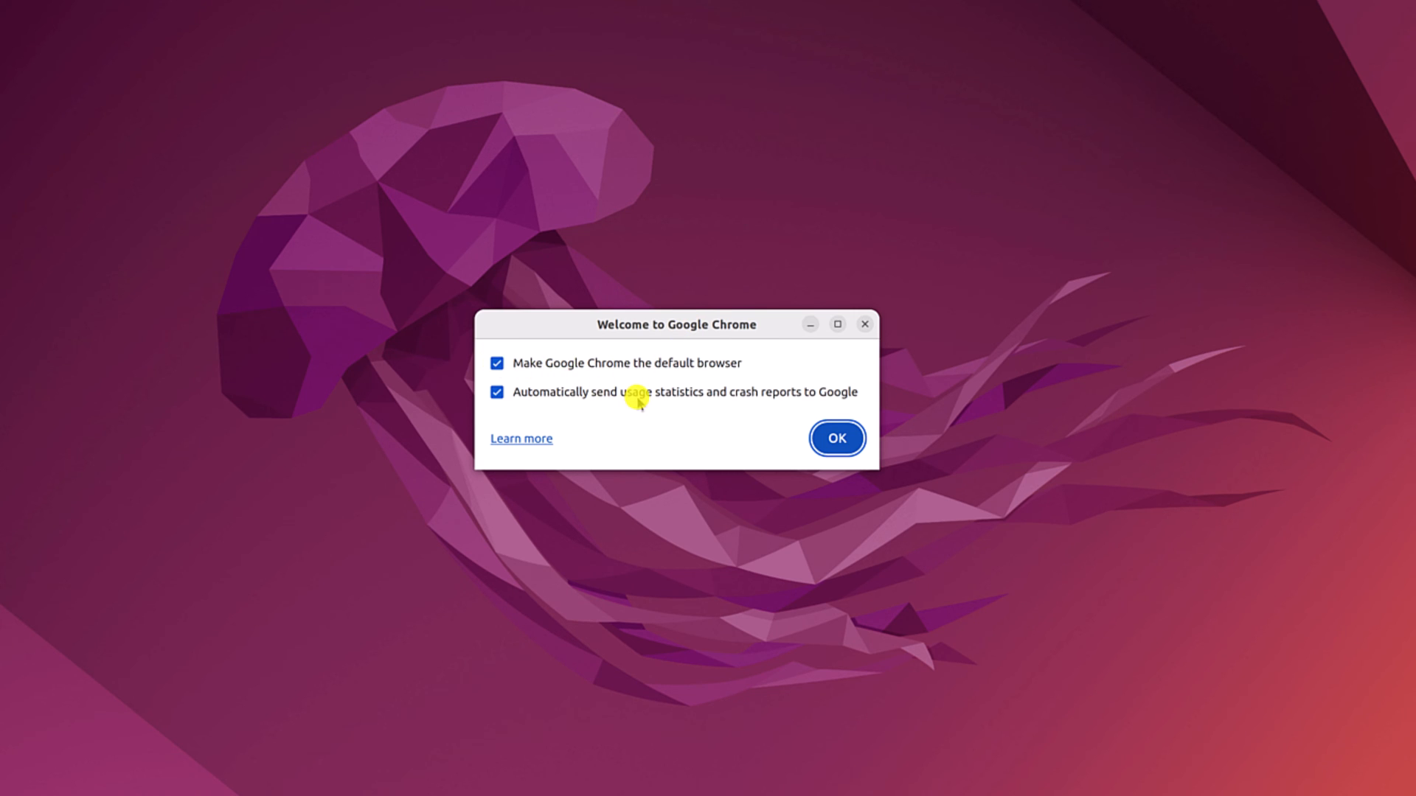
mouse_move(683, 403)
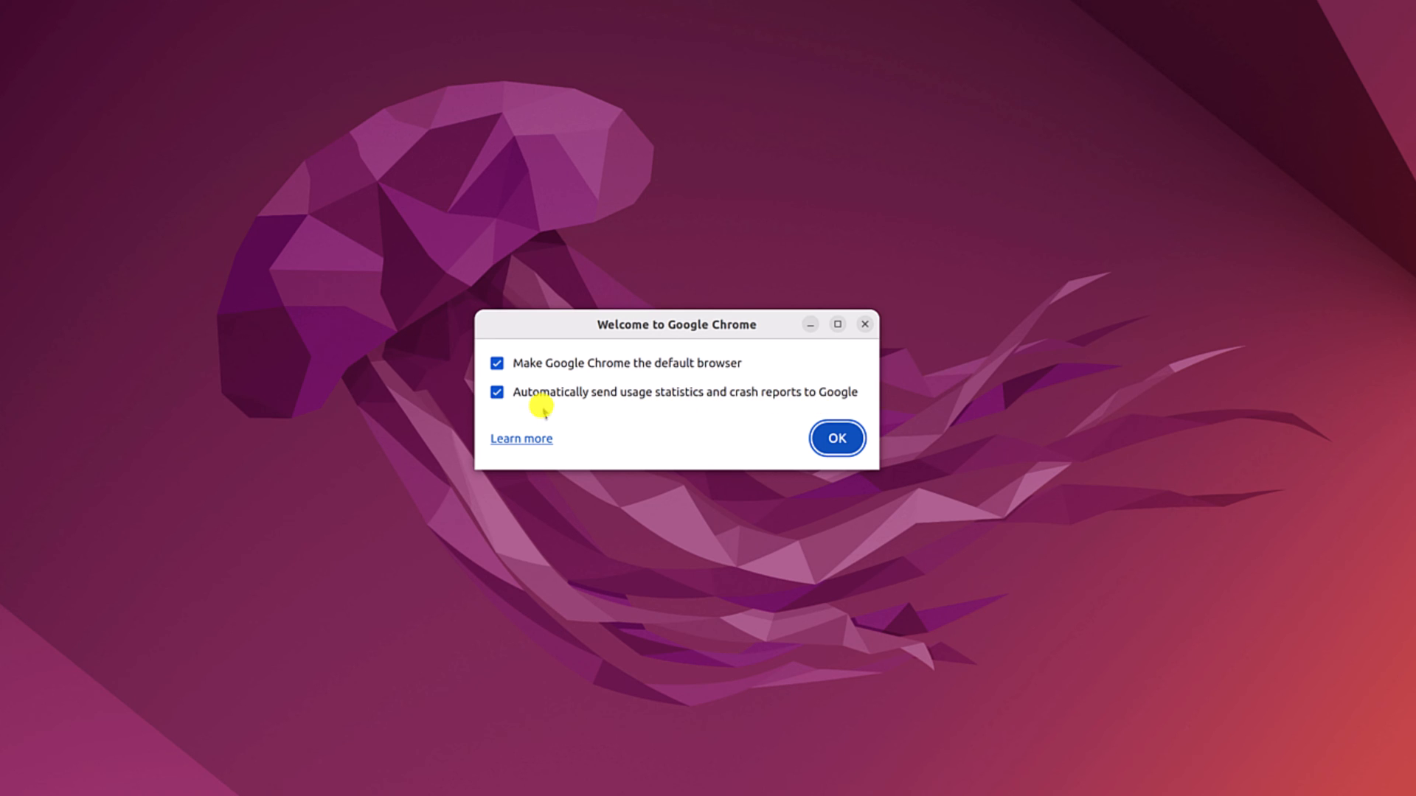
mouse_move(623, 414)
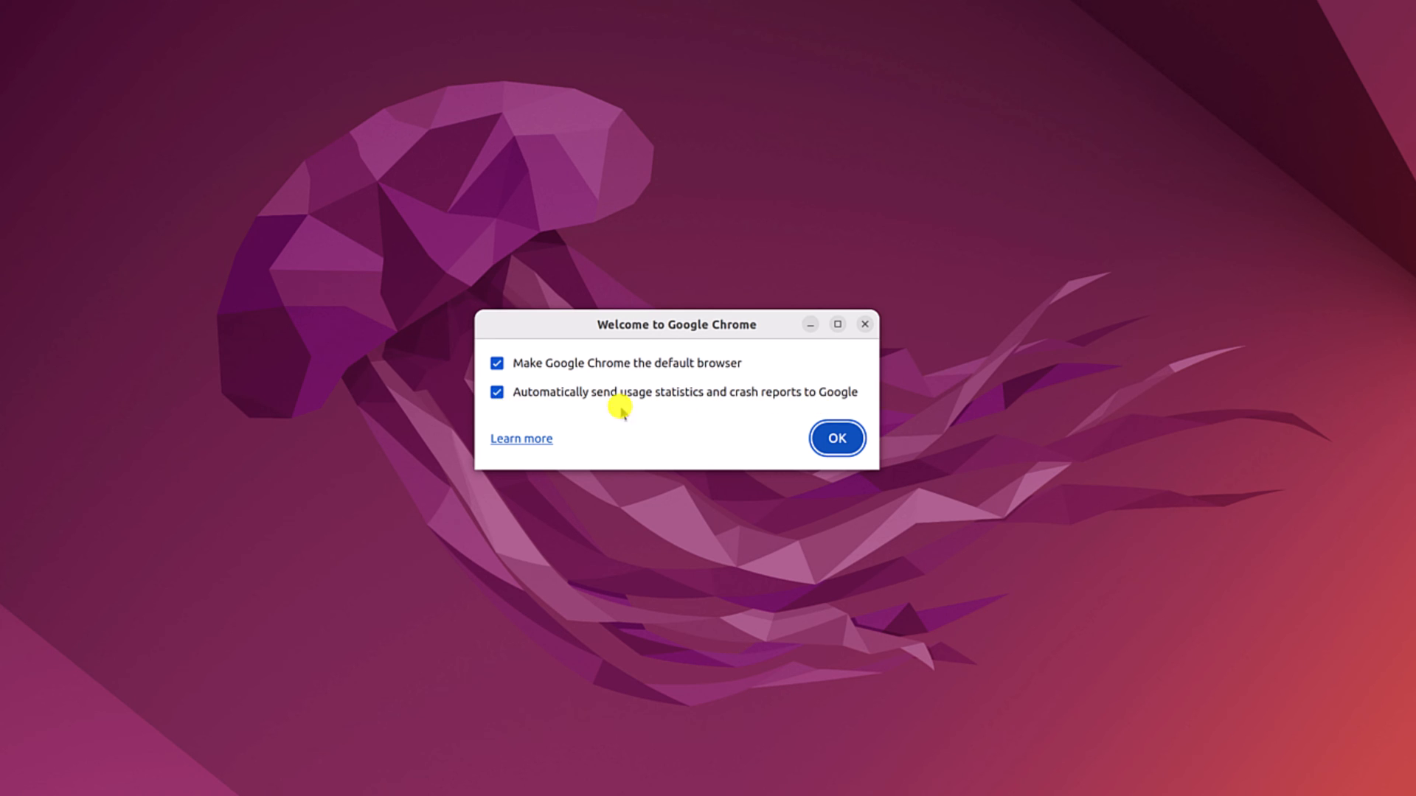
left_click(837, 438)
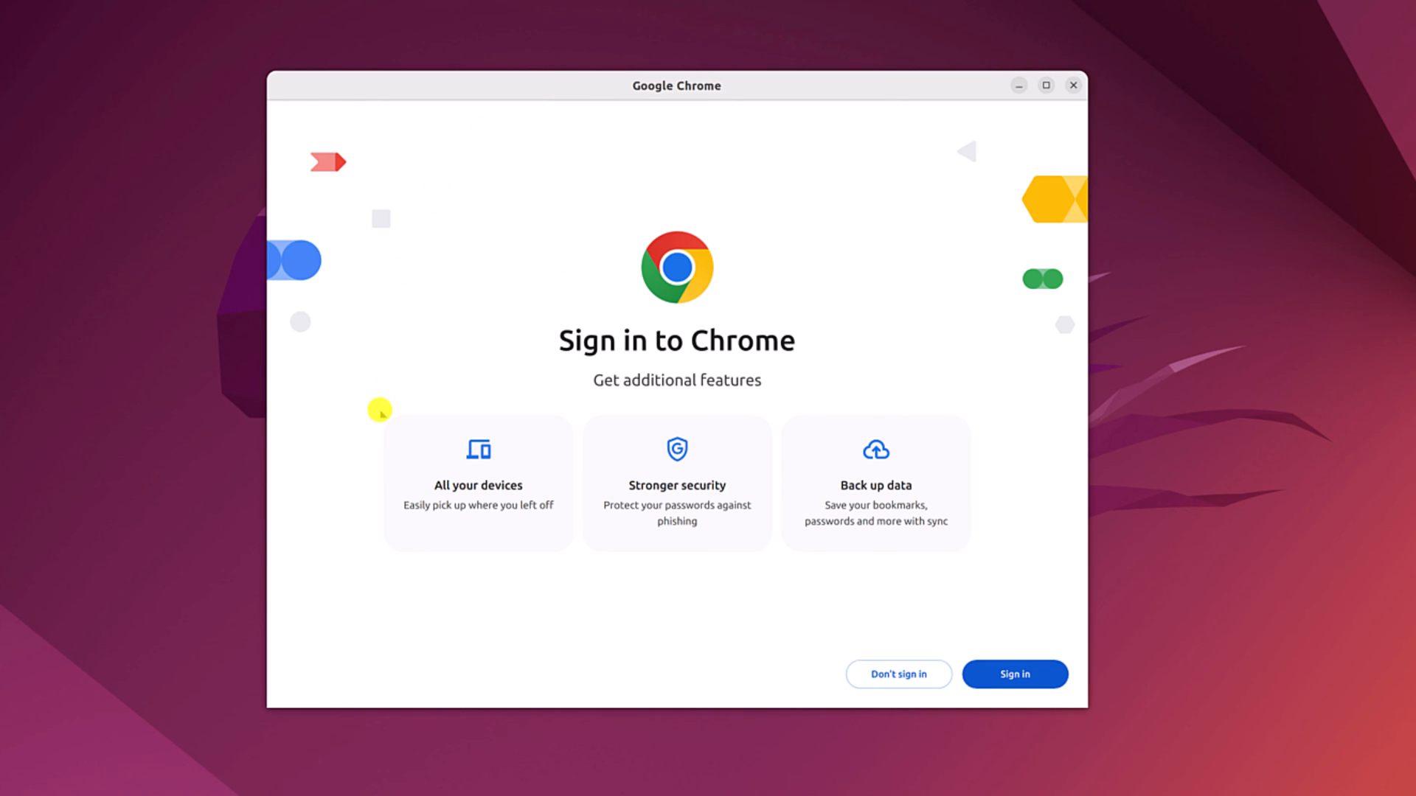
mouse_move(704, 178)
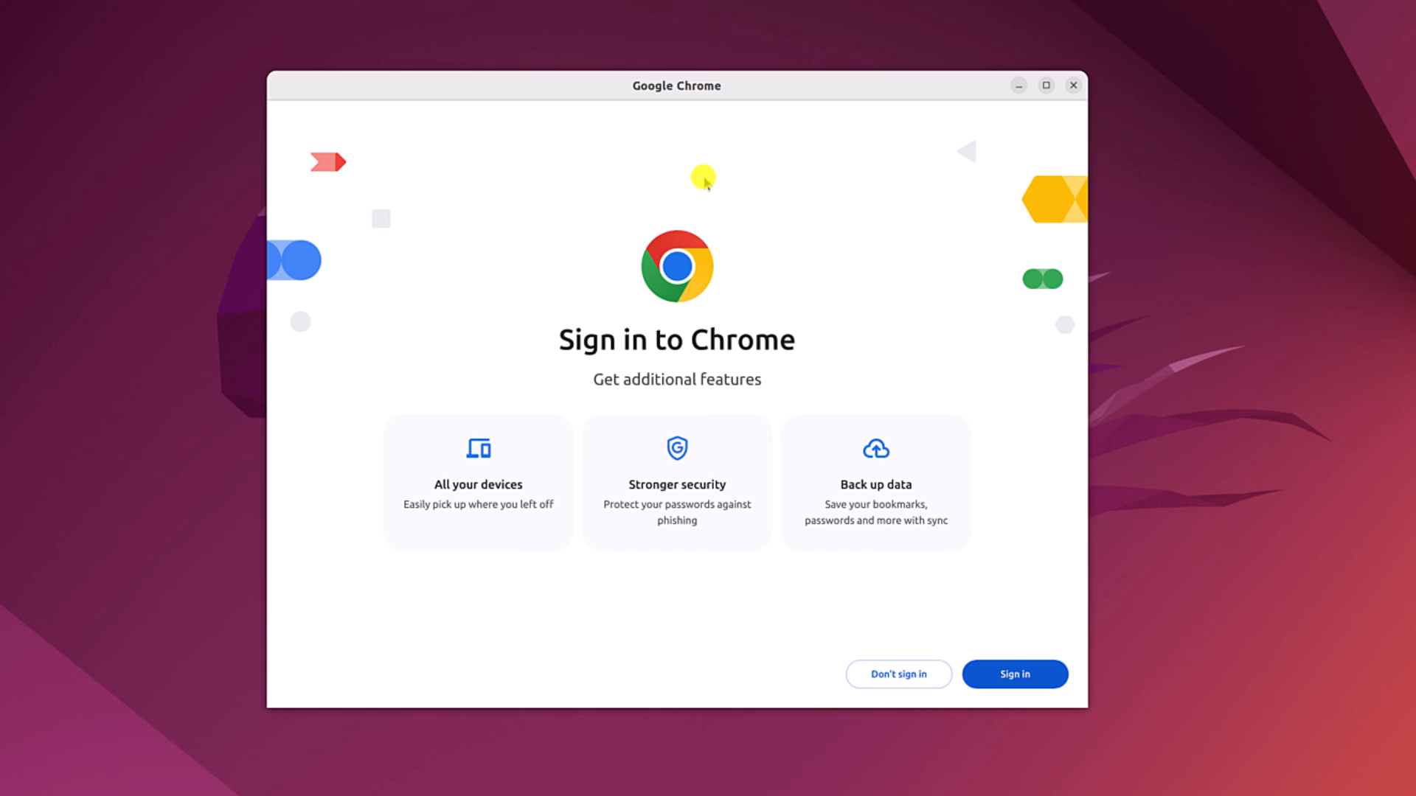
mouse_move(867, 337)
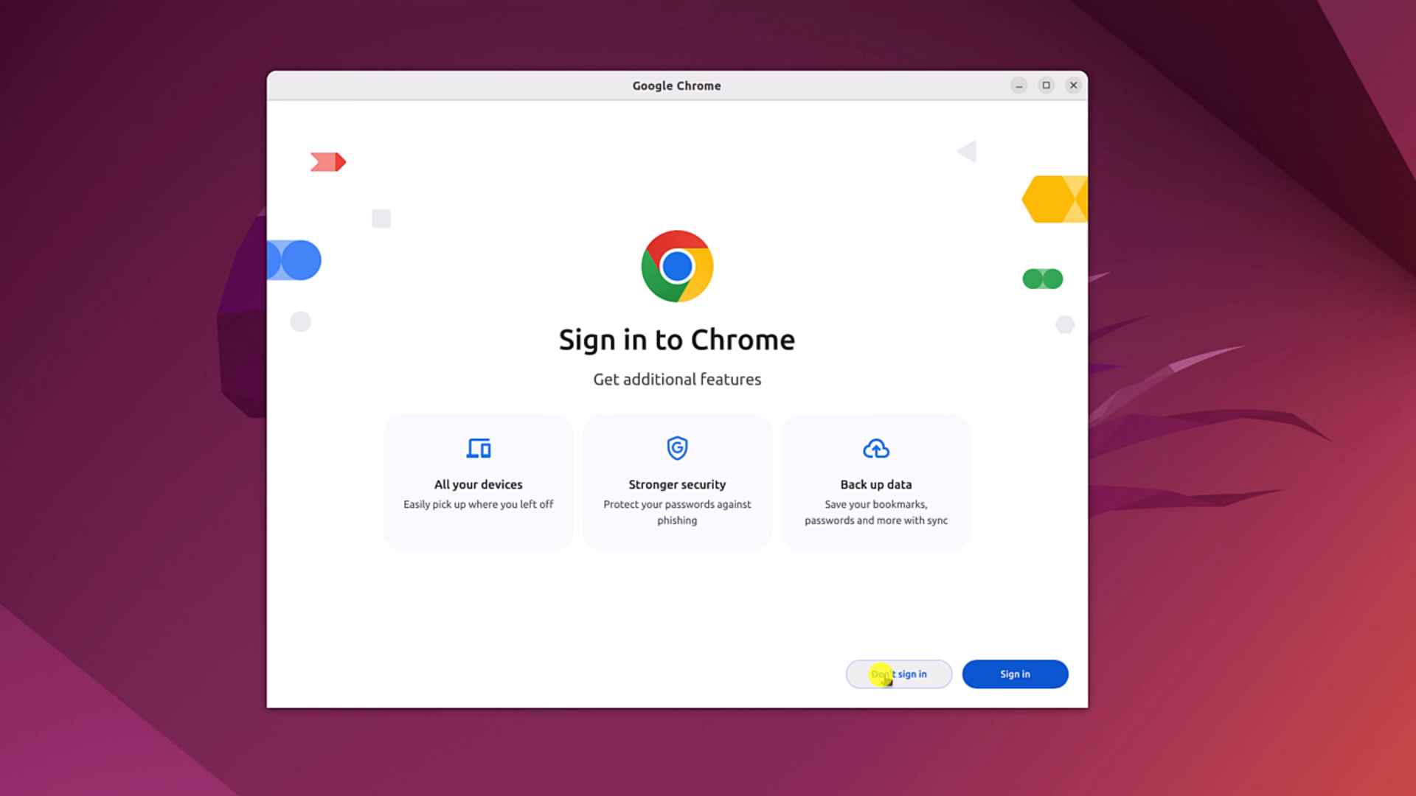
Skip Chrome sign-in and add Google Chrome to the dock favorites.
left_click(899, 675)
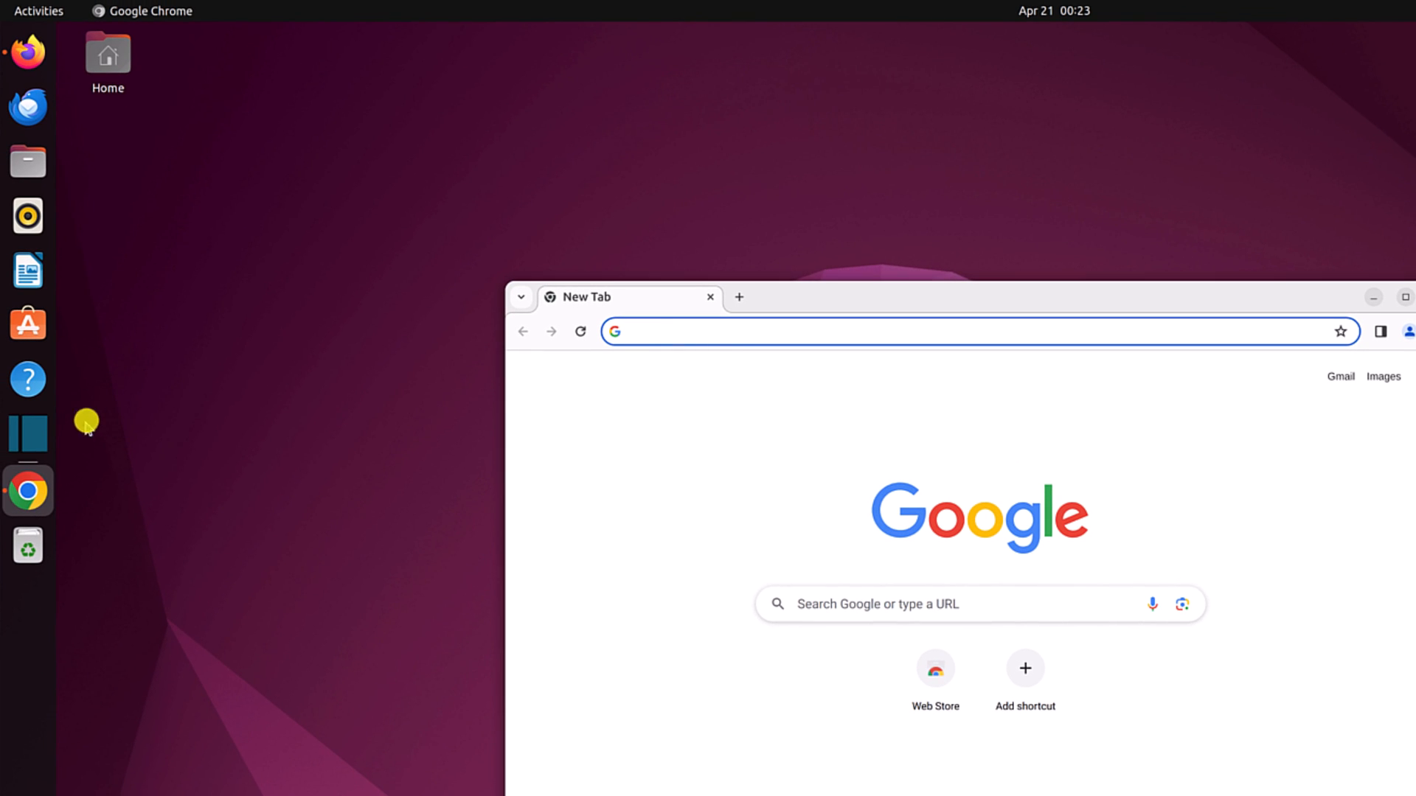
mouse_move(290, 288)
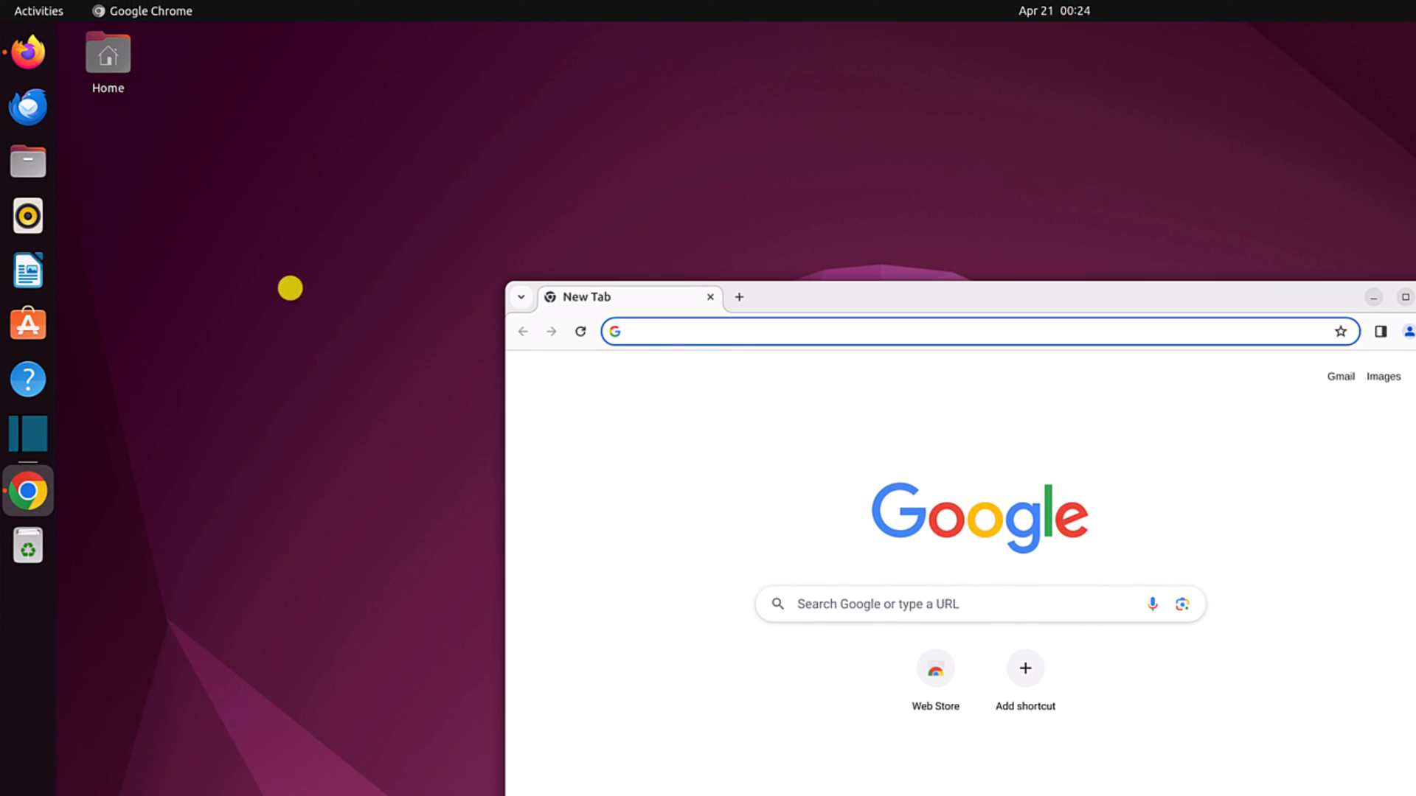
right_click(27, 491)
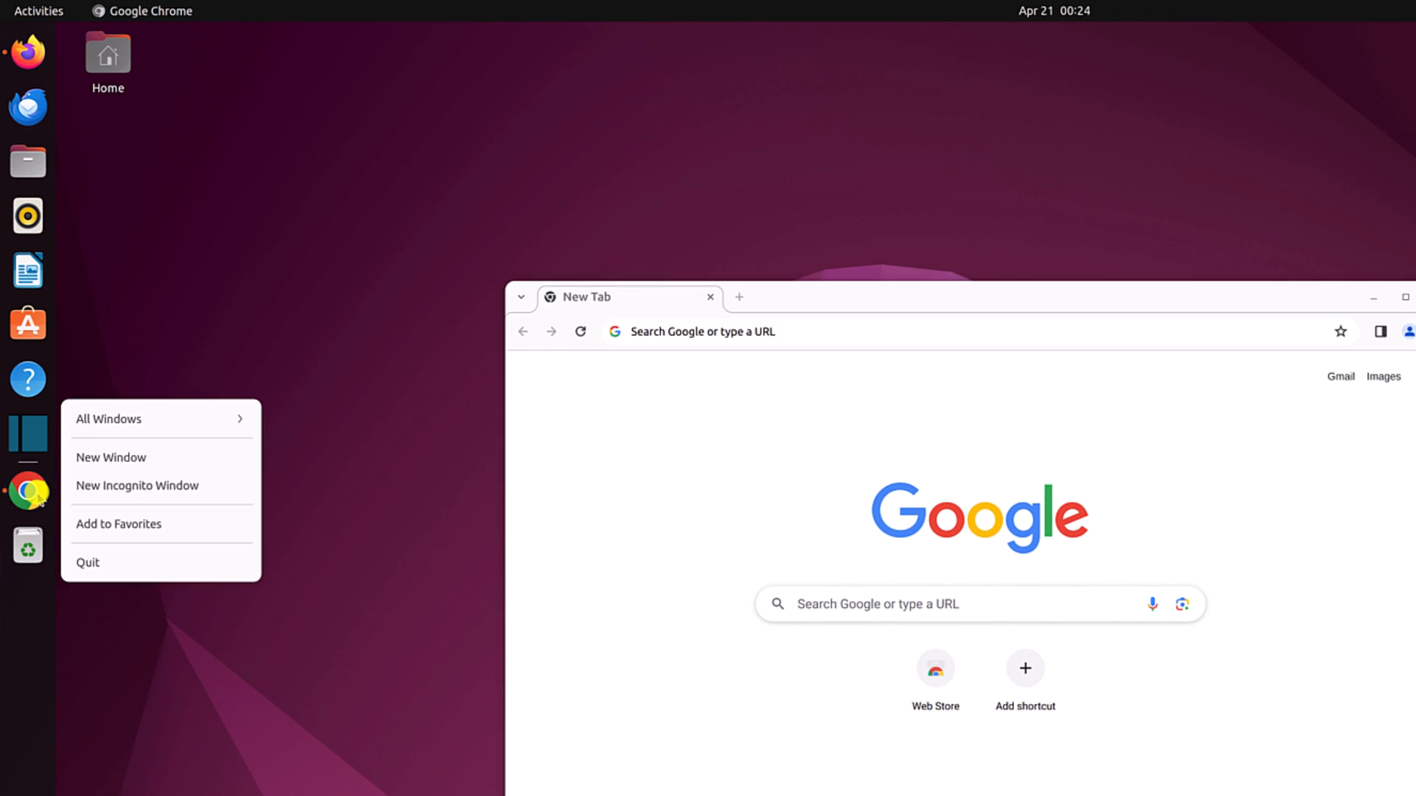
mouse_move(151, 524)
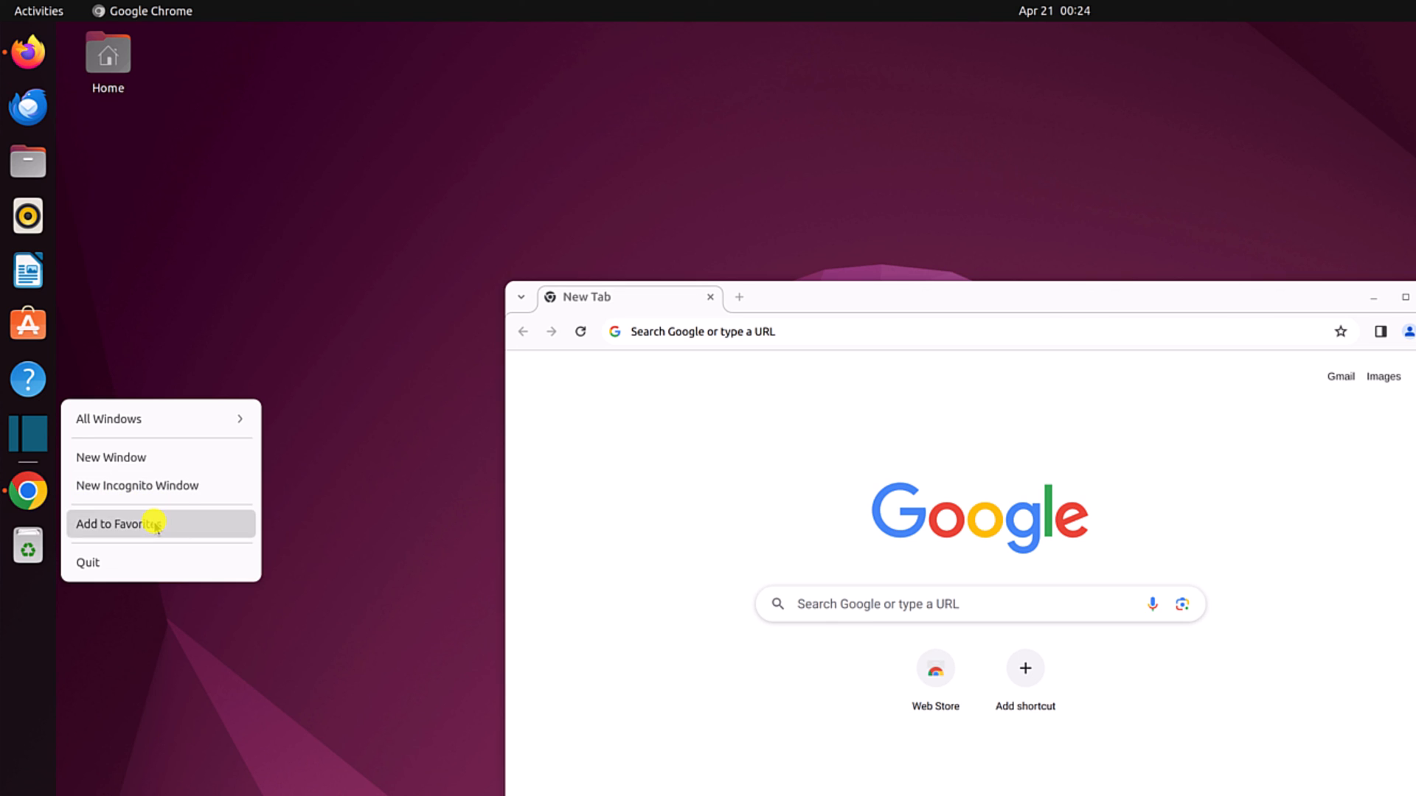
left_click(148, 523)
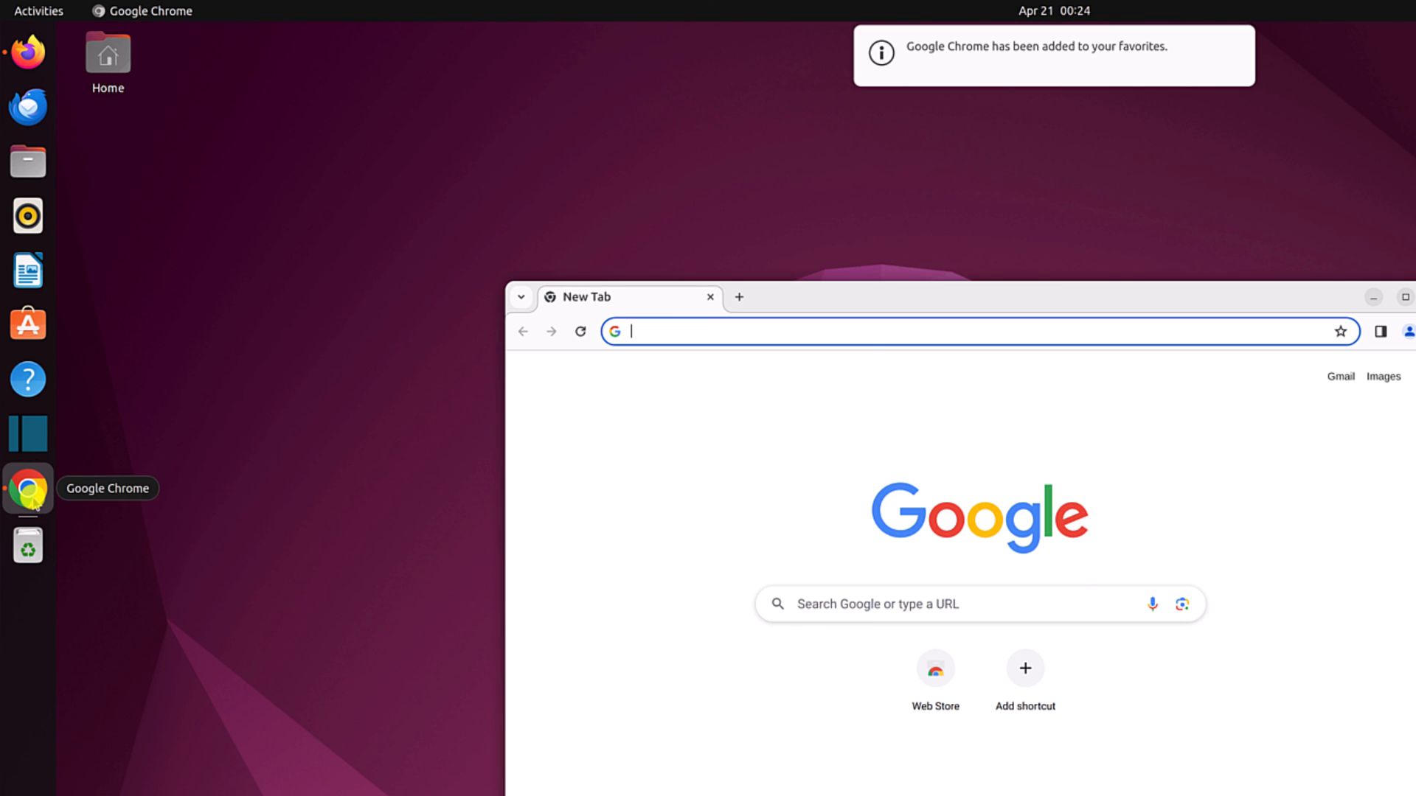